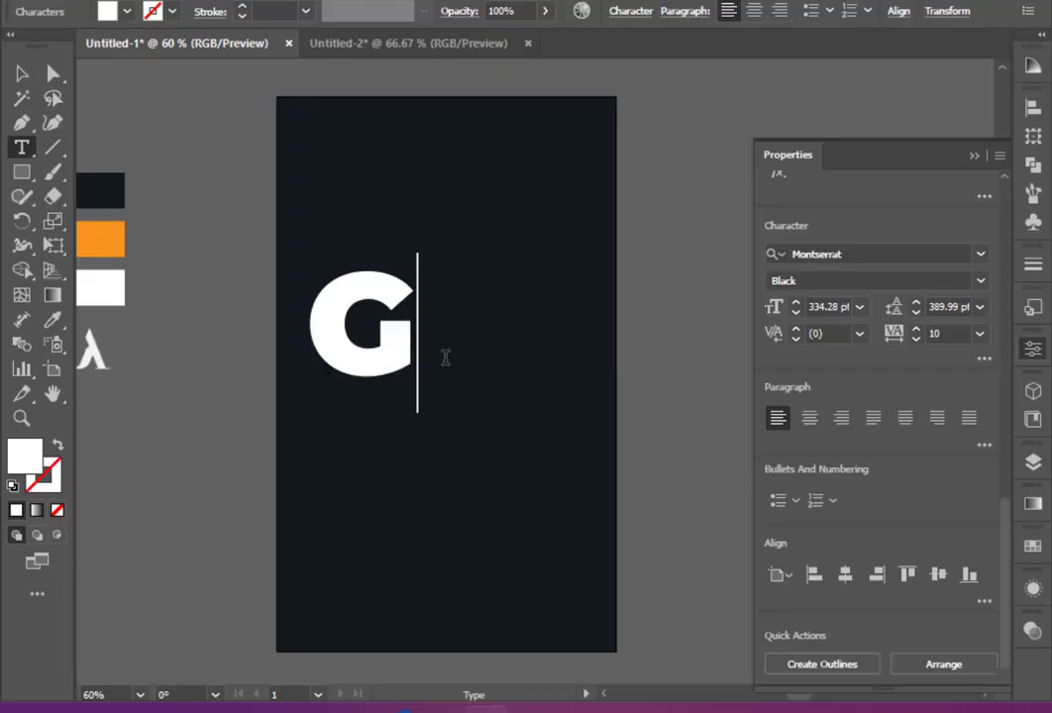
Step: Finish typing 'Gioung', convert it to outlines and ungroup the letters
type("i")
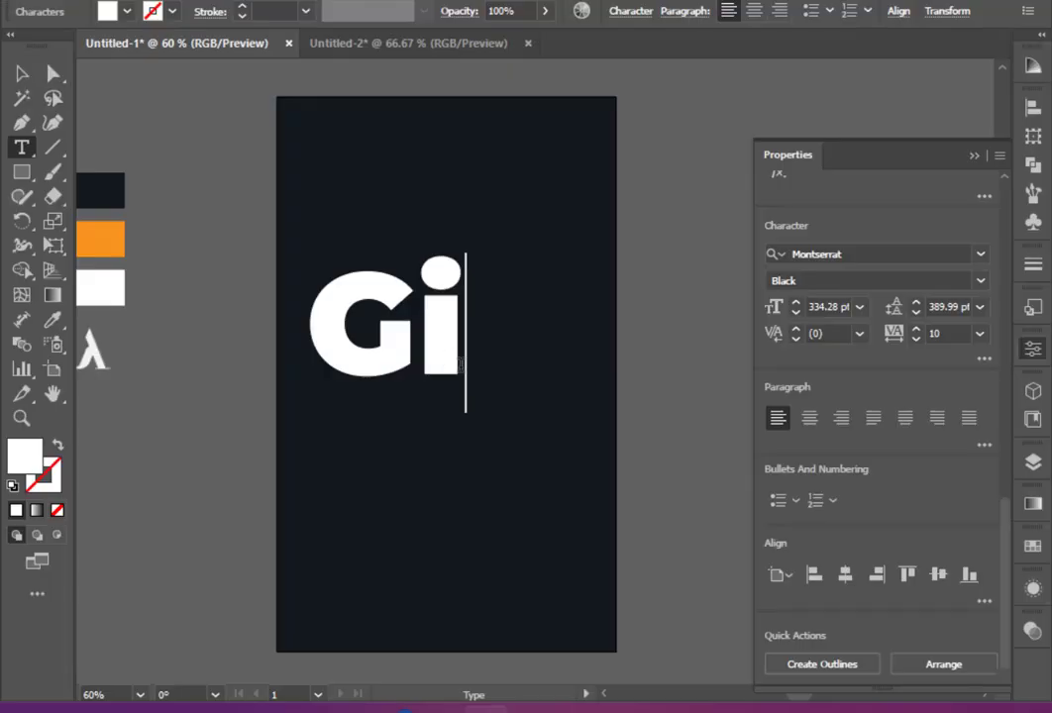
type("oun")
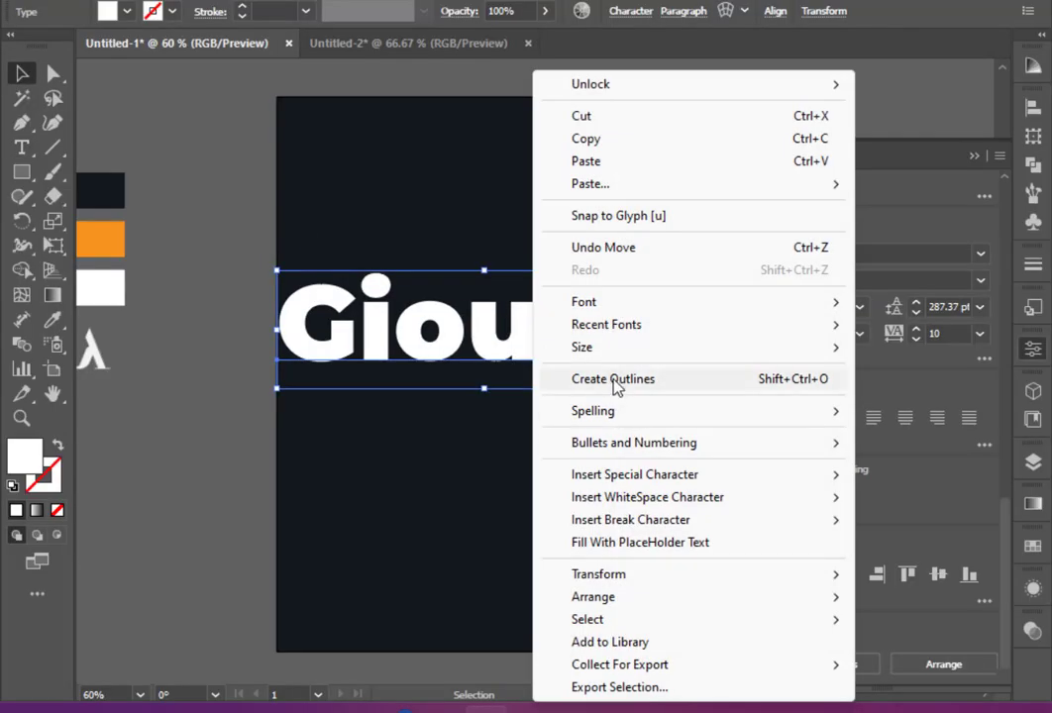
left_click(612, 378)
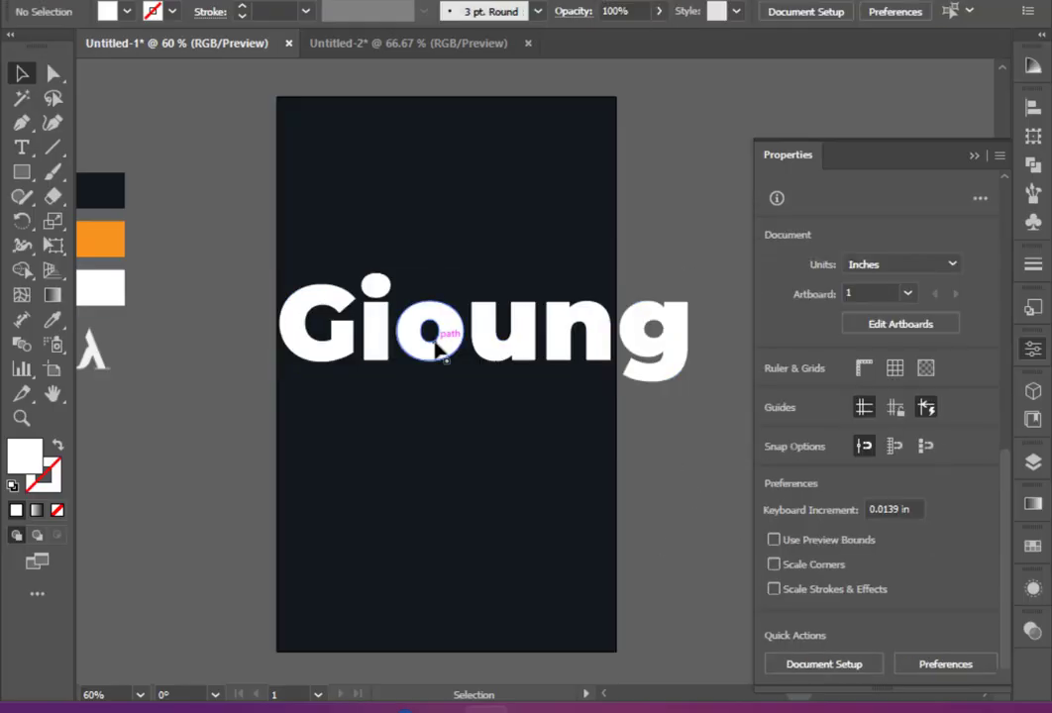
right_click(436, 346)
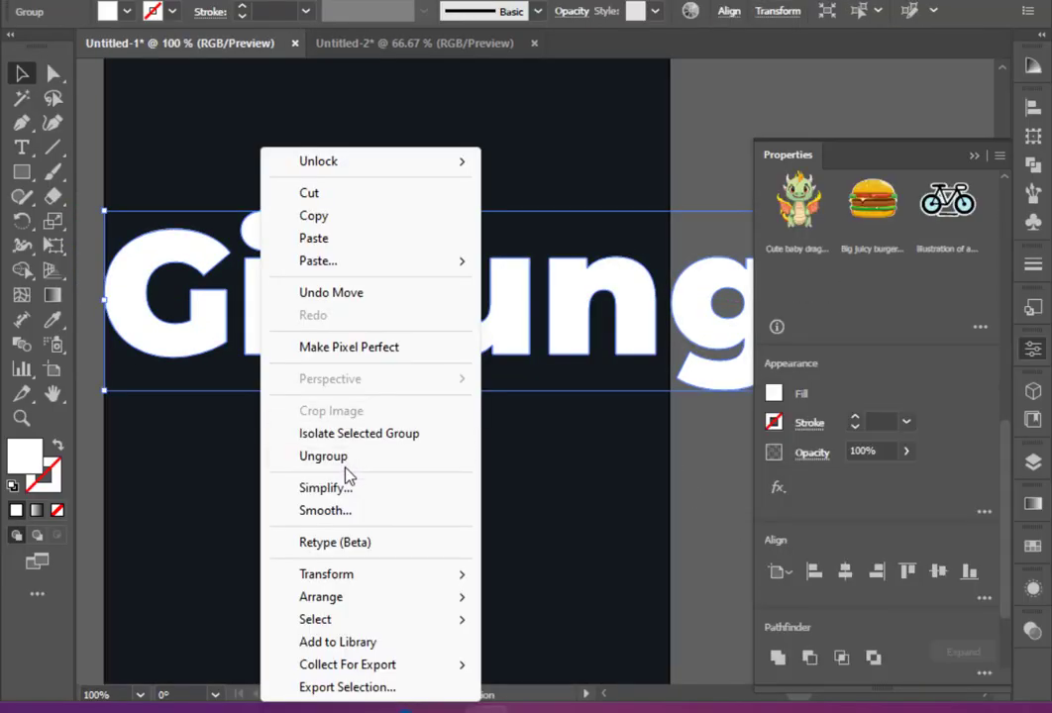
left_click(323, 456)
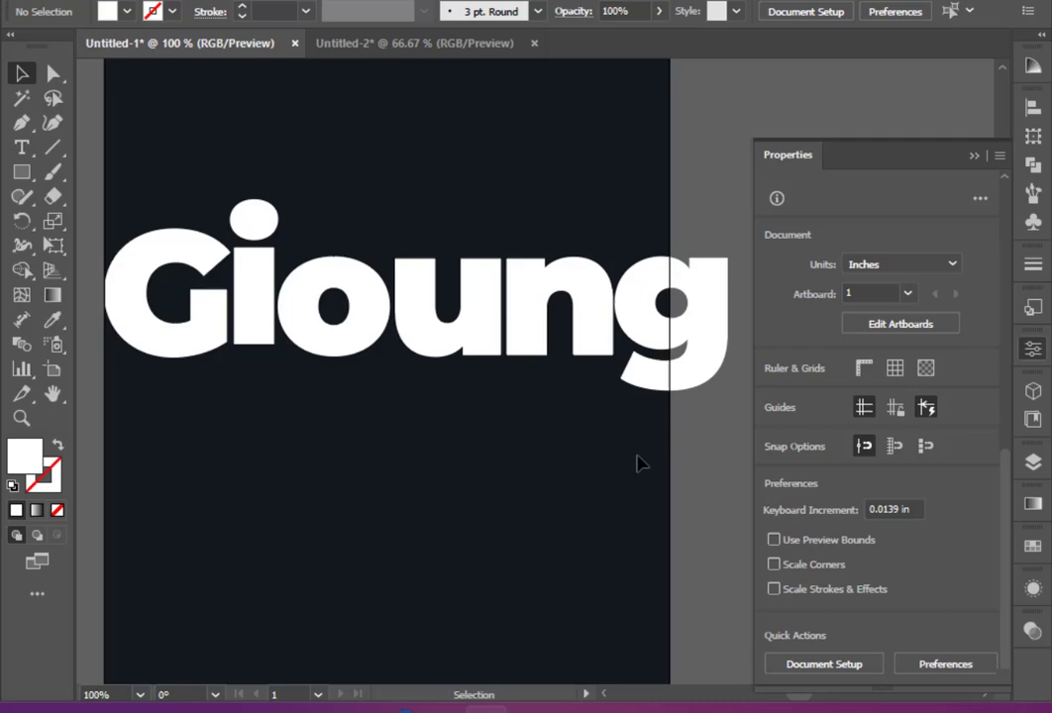
Step: Select all the outlined Gioung letters and scale the word across the artboard width
left_click(213, 292)
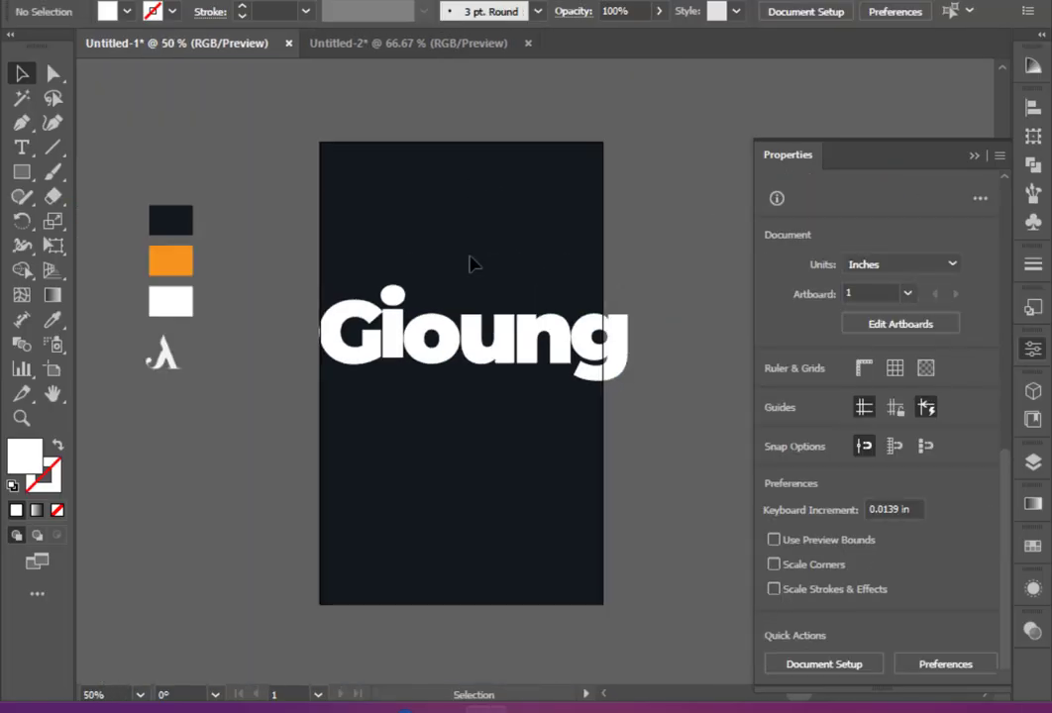
left_click(475, 334)
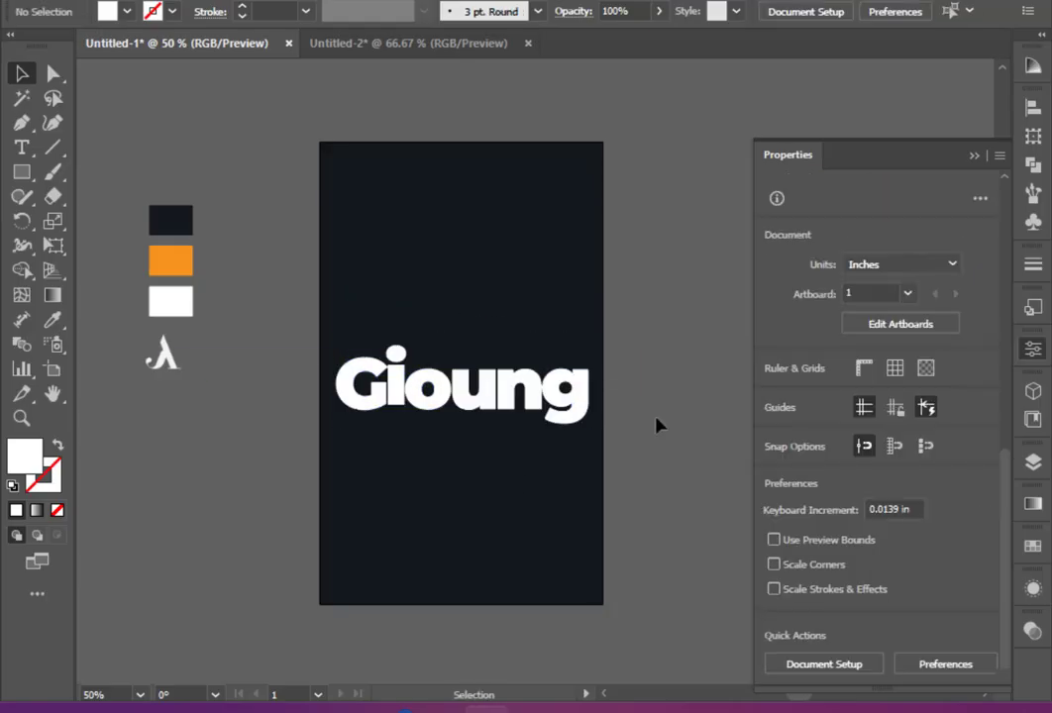
left_click(461, 381)
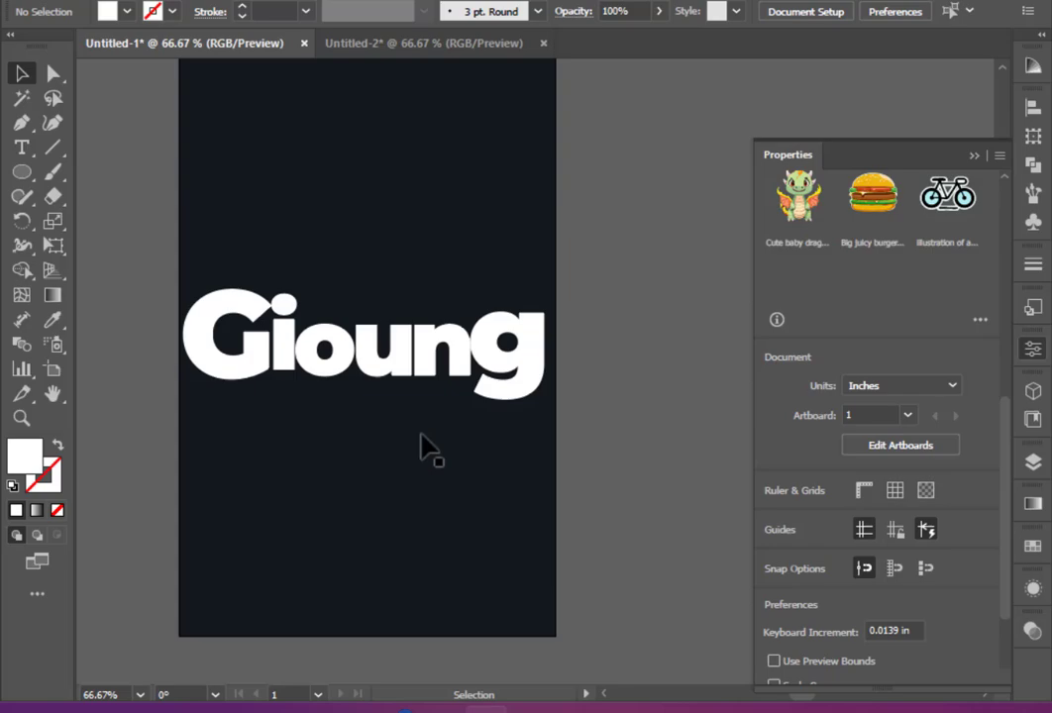
Step: Nudge the Gioung letters closer with g at the right edge, then place the reclining man photo
left_click(227, 334)
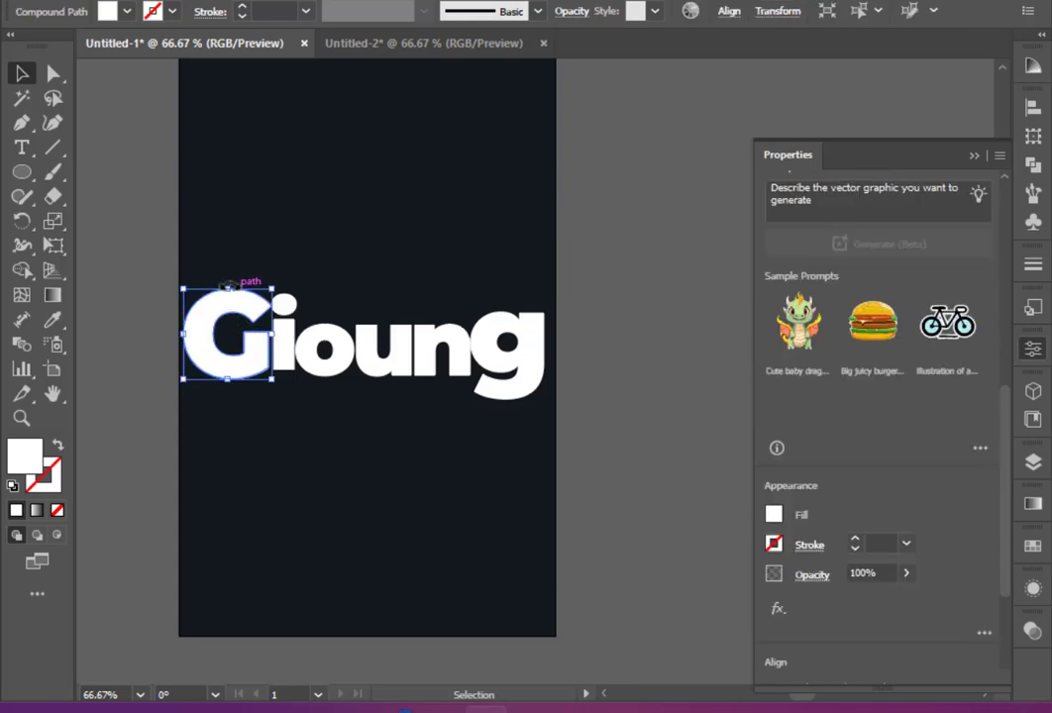
left_click(365, 562)
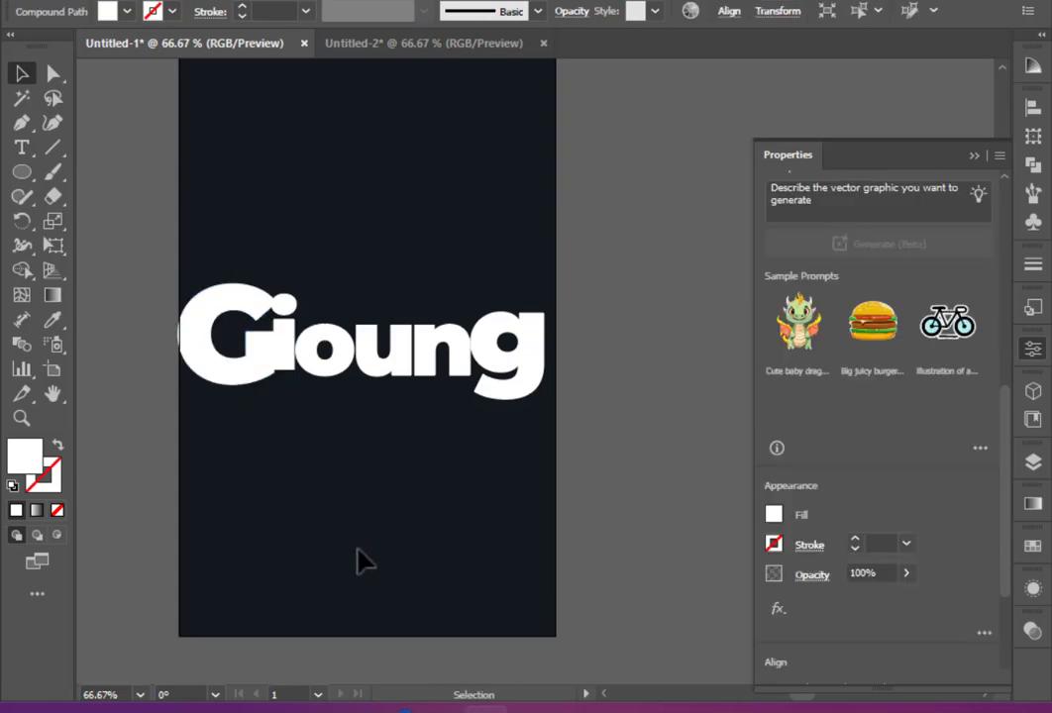
left_click(362, 342)
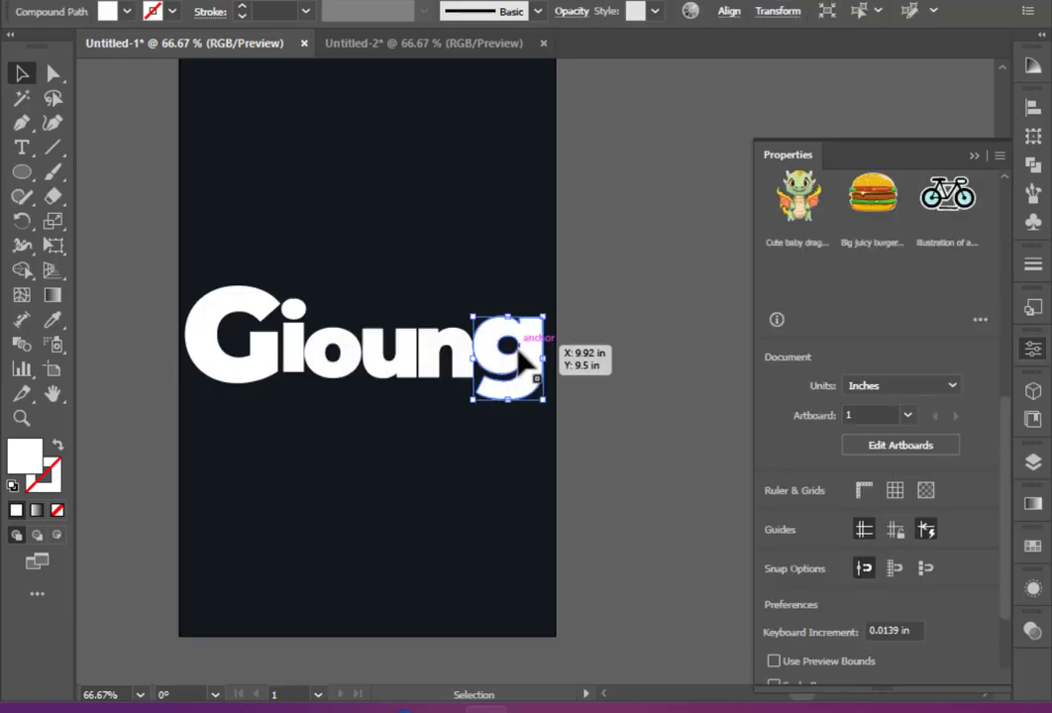
left_click_drag(505, 361, 534, 362)
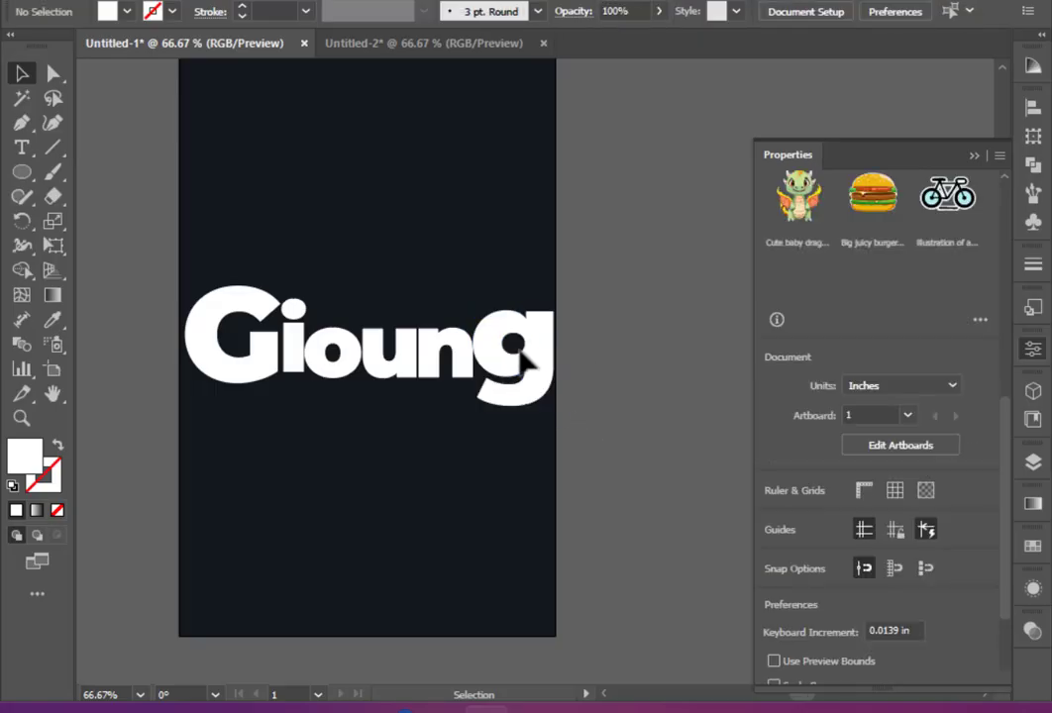
left_click(516, 358)
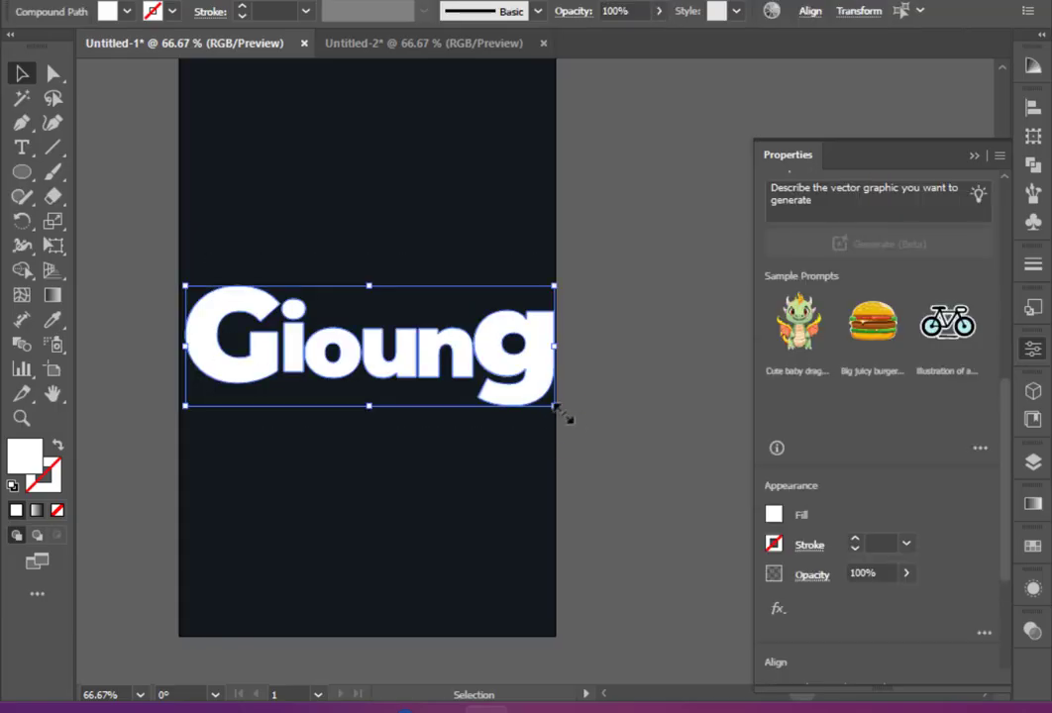
left_click(604, 441)
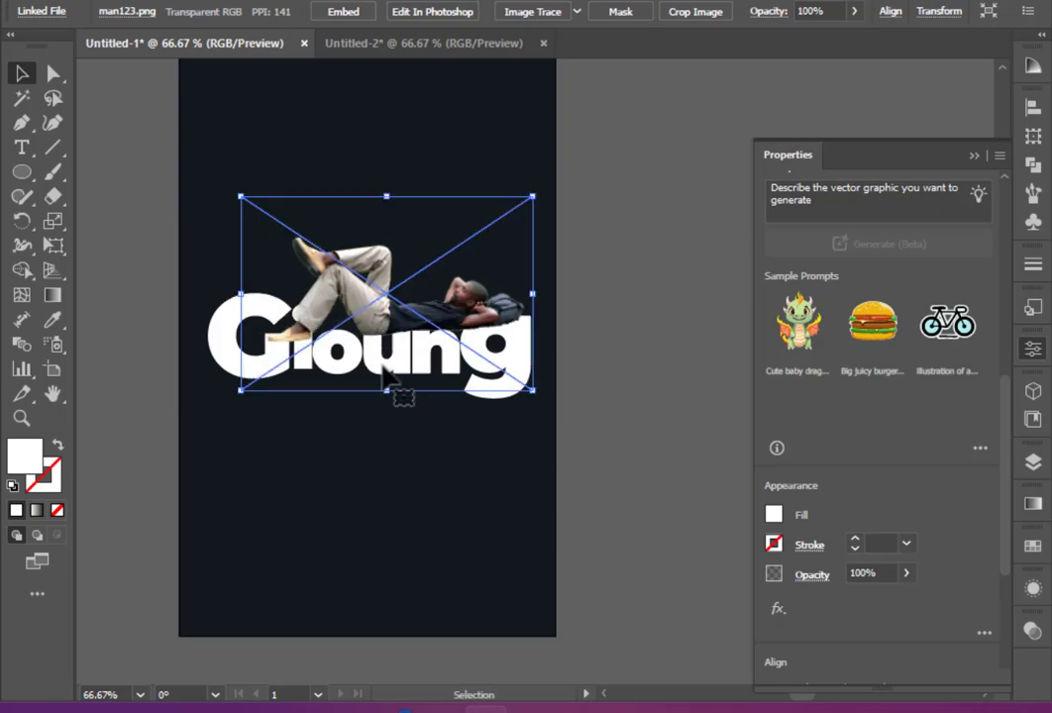
Step: Shift the man photo to lie along the lettering and embed it
left_click_drag(387, 287, 406, 288)
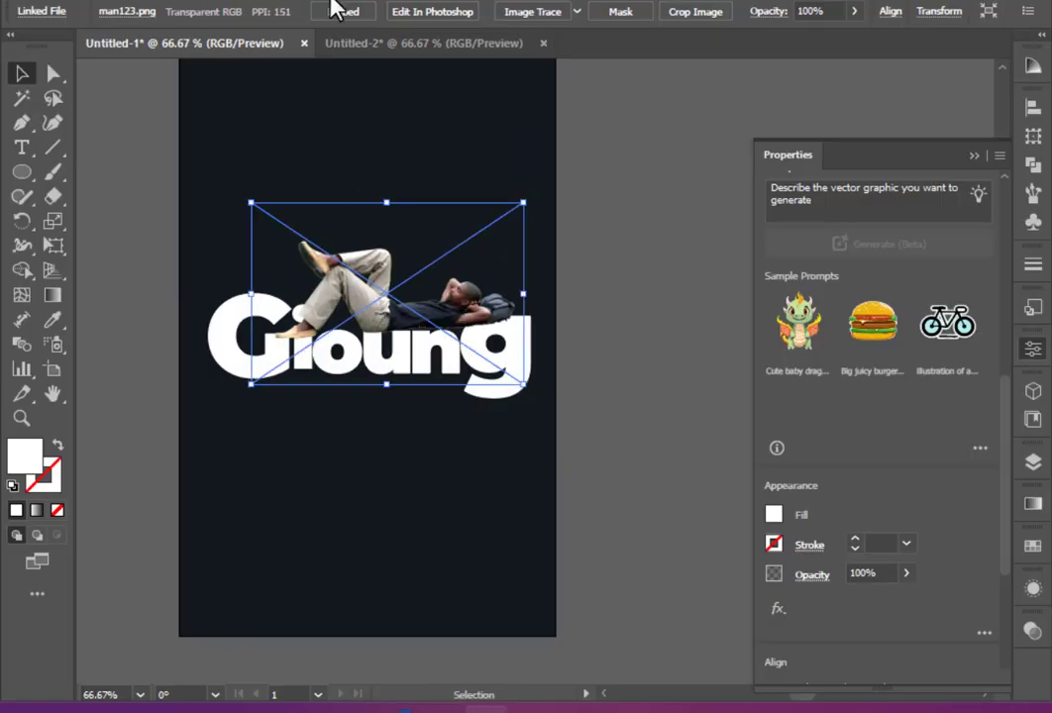
left_click(778, 608)
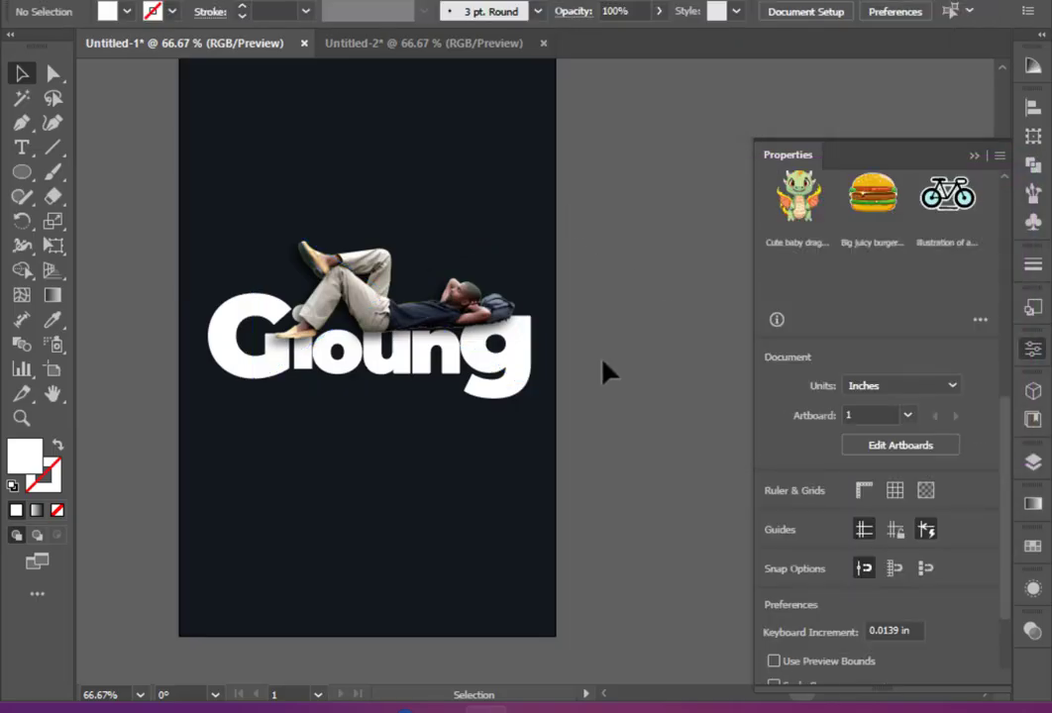
left_click(22, 173)
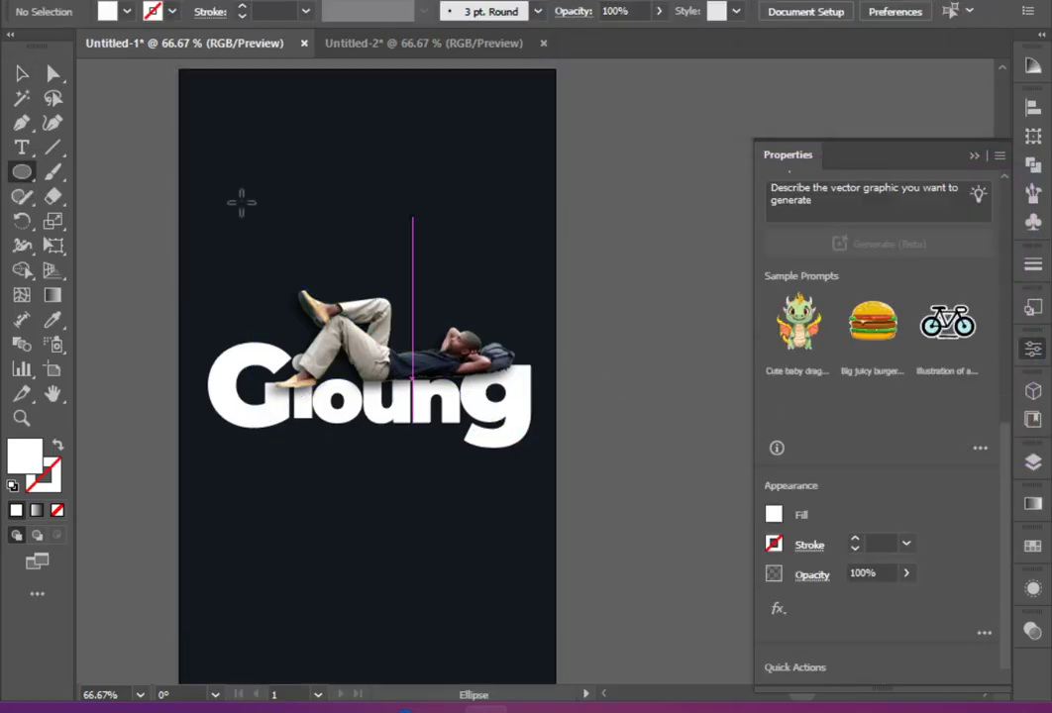
Step: Draw an orange circle behind the man, plus a white ring, lorem text and white dot
left_click_drag(345, 150, 507, 297)
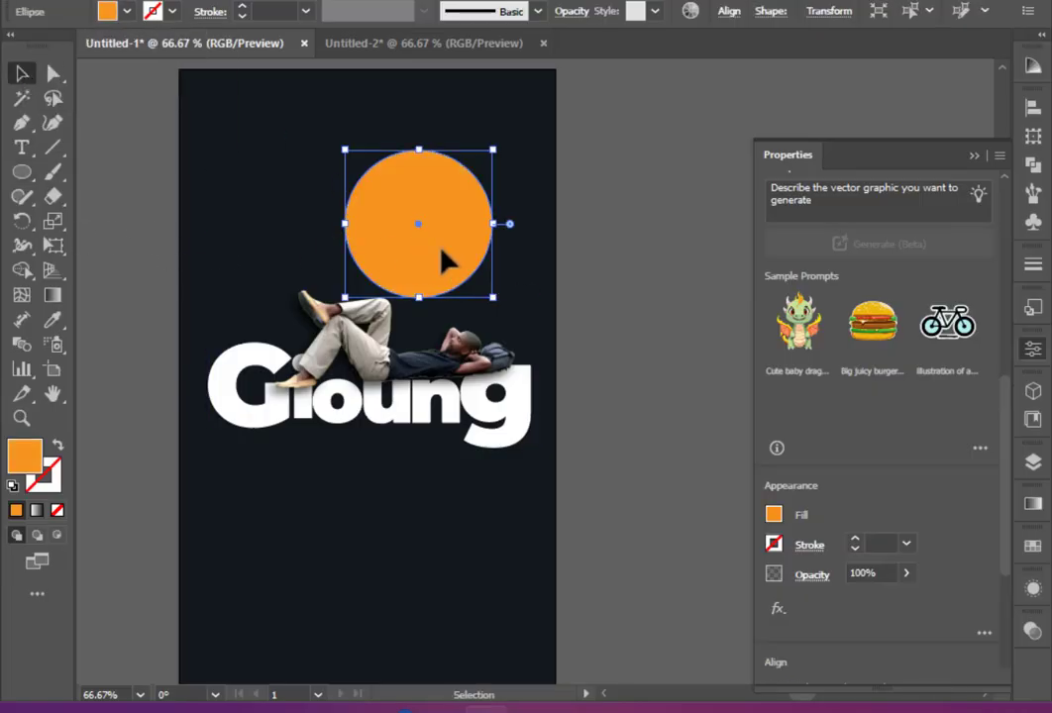
right_click(416, 223)
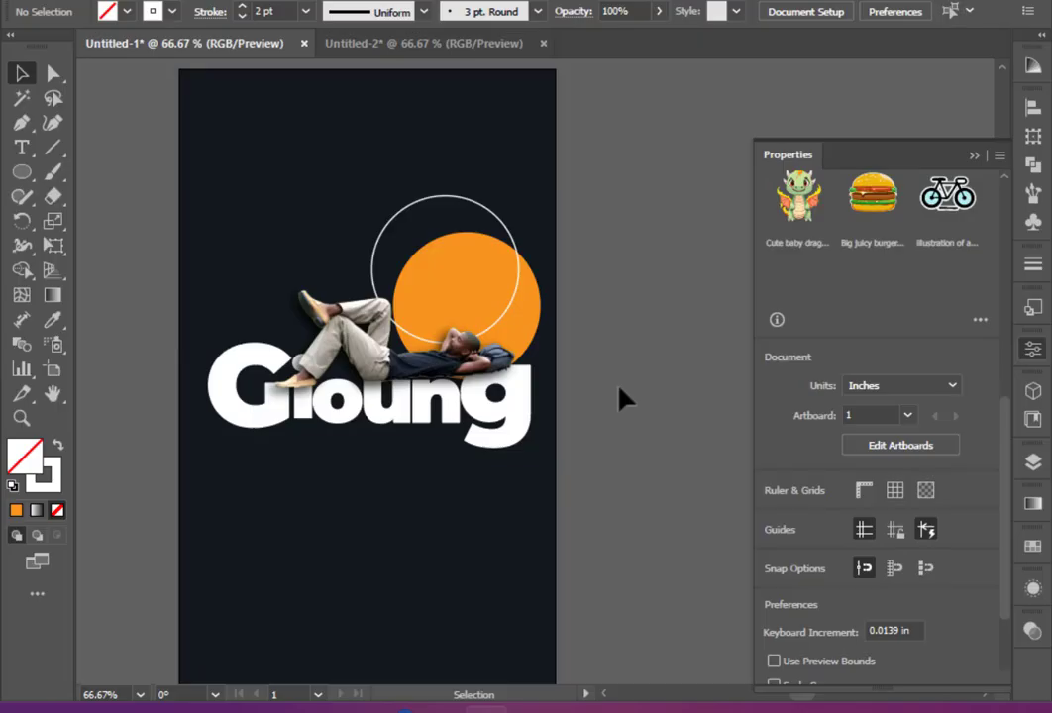
left_click(22, 146)
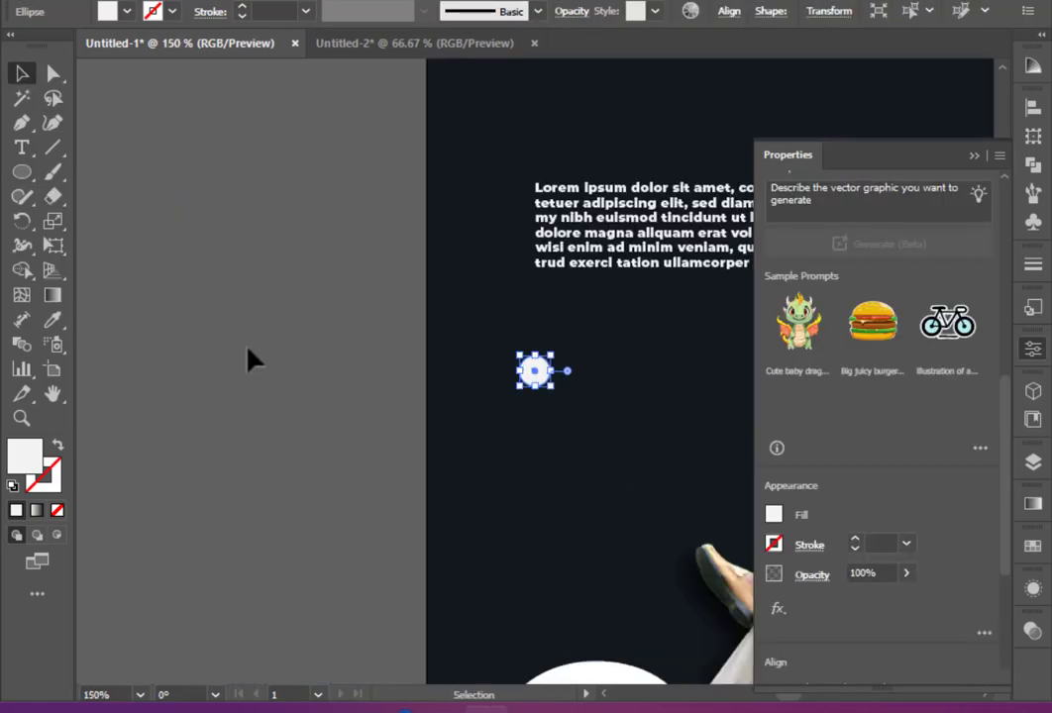
Step: Duplicate the white dot and line up white, orange and grey dots below the paragraph
left_click_drag(535, 372, 567, 374)
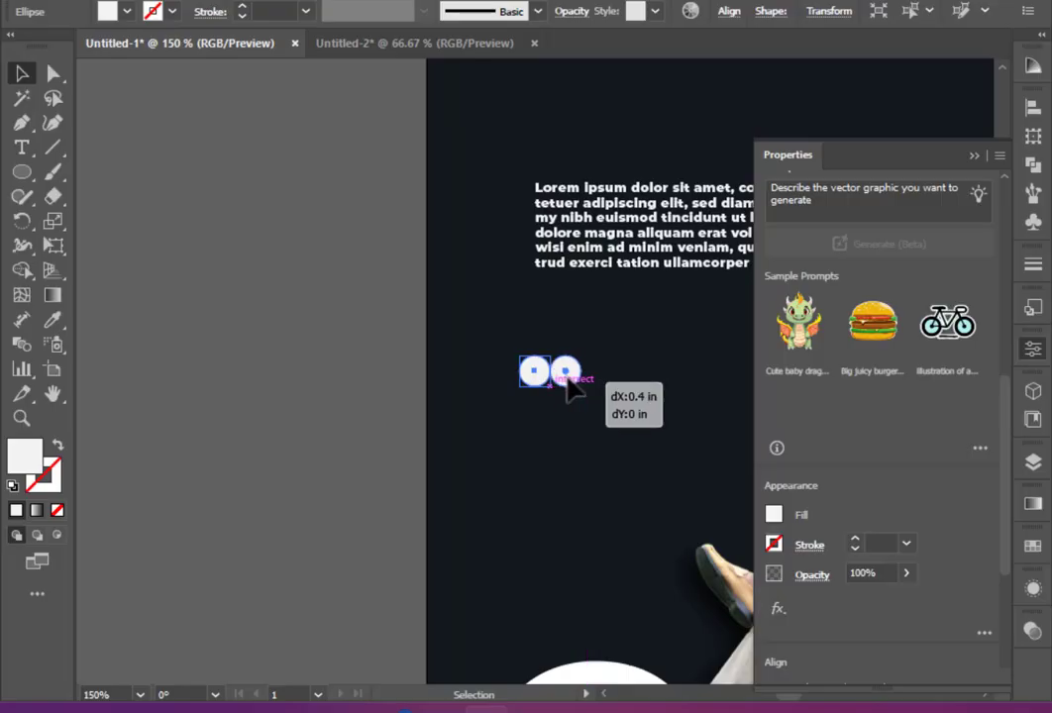
left_click_drag(565, 375, 605, 372)
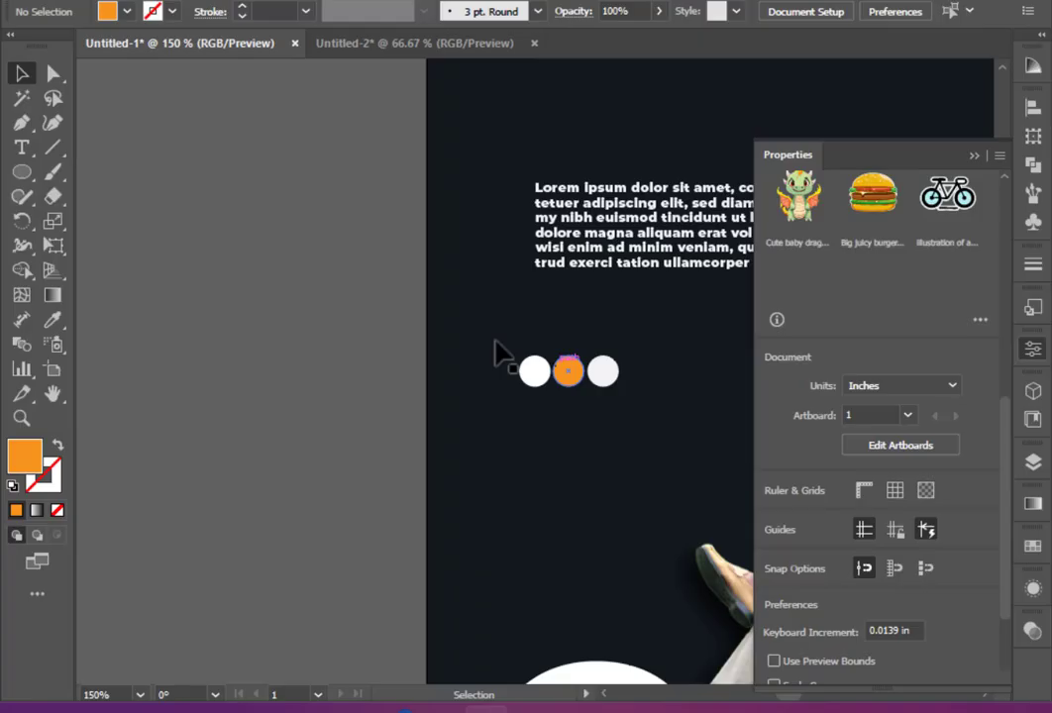
left_click(238, 343)
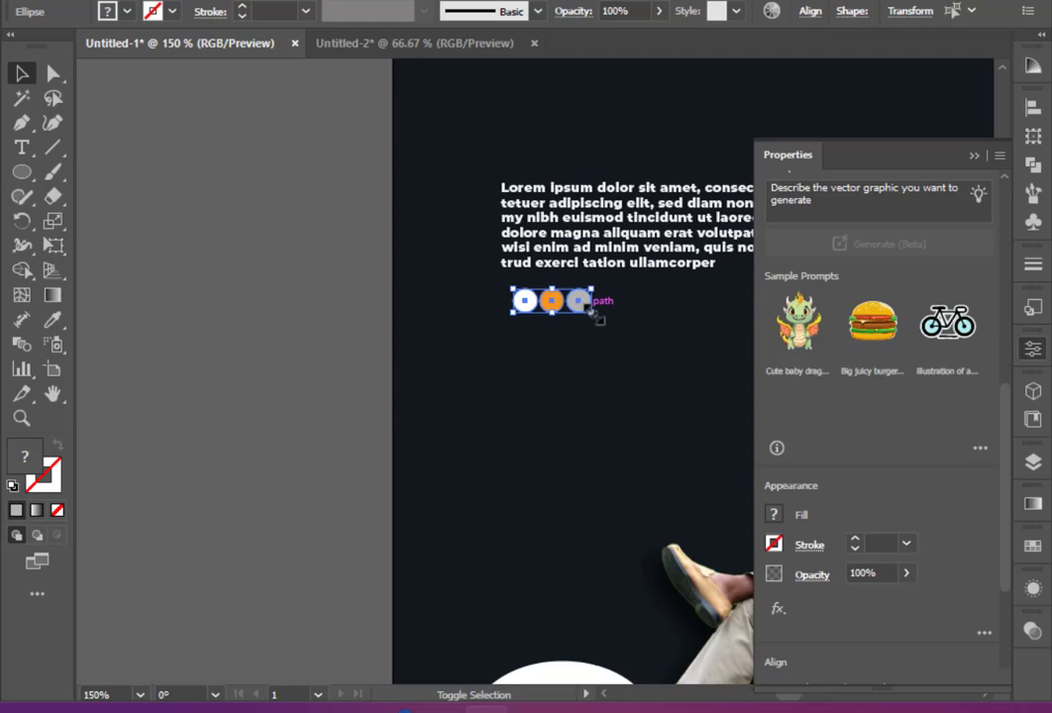
left_click_drag(551, 300, 530, 291)
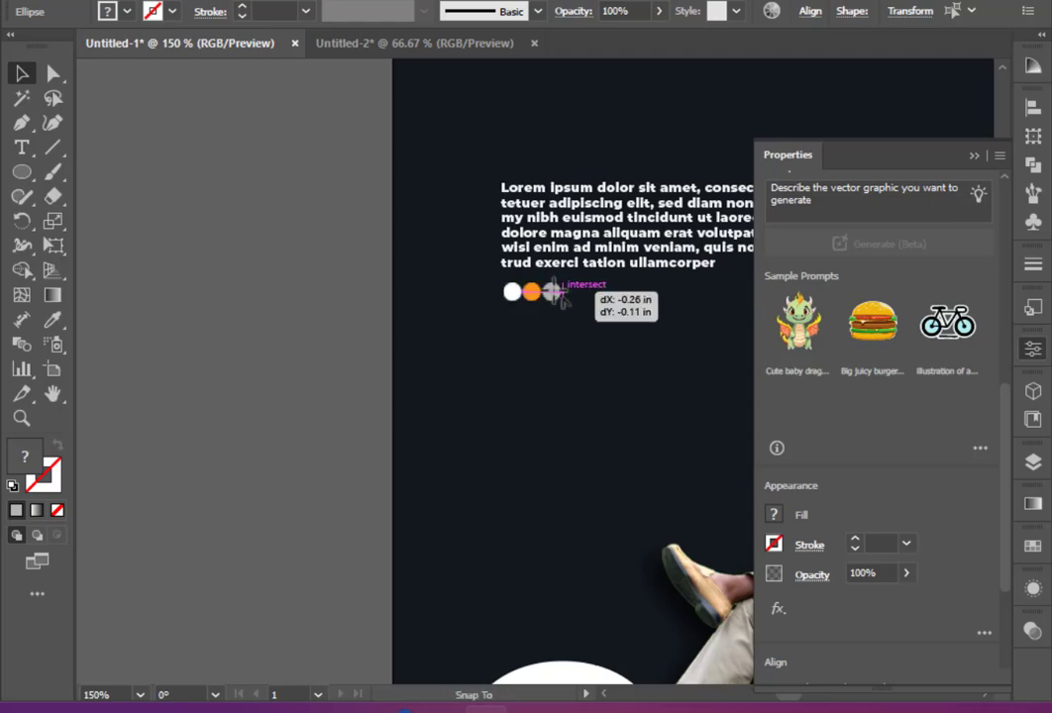
left_click(1032, 348)
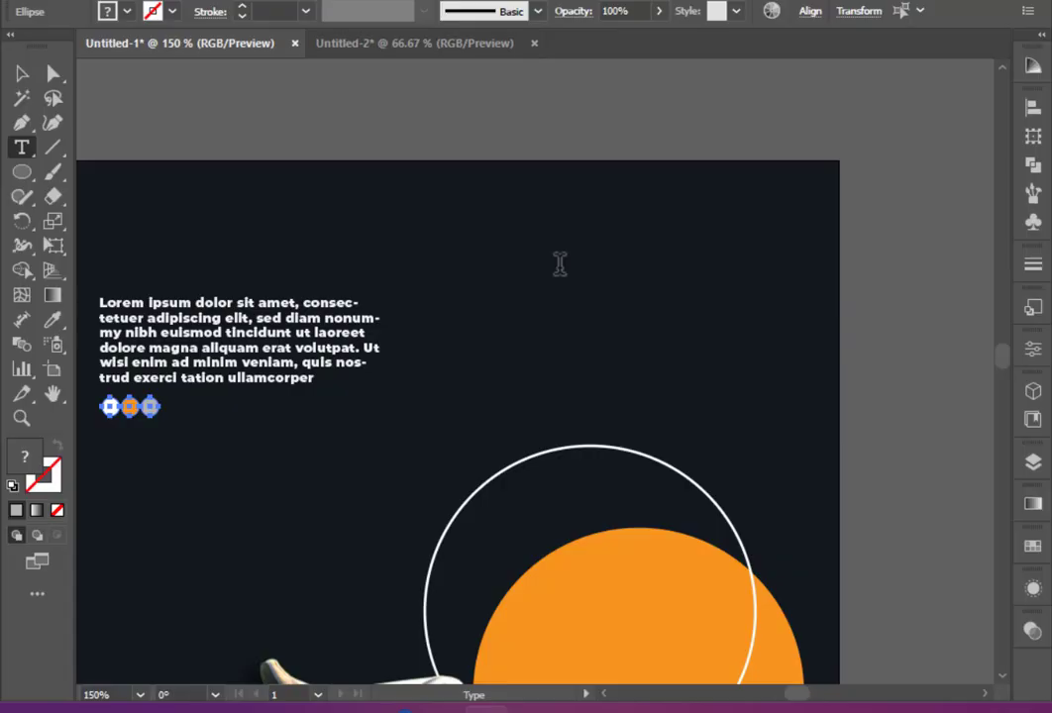
left_click(560, 263)
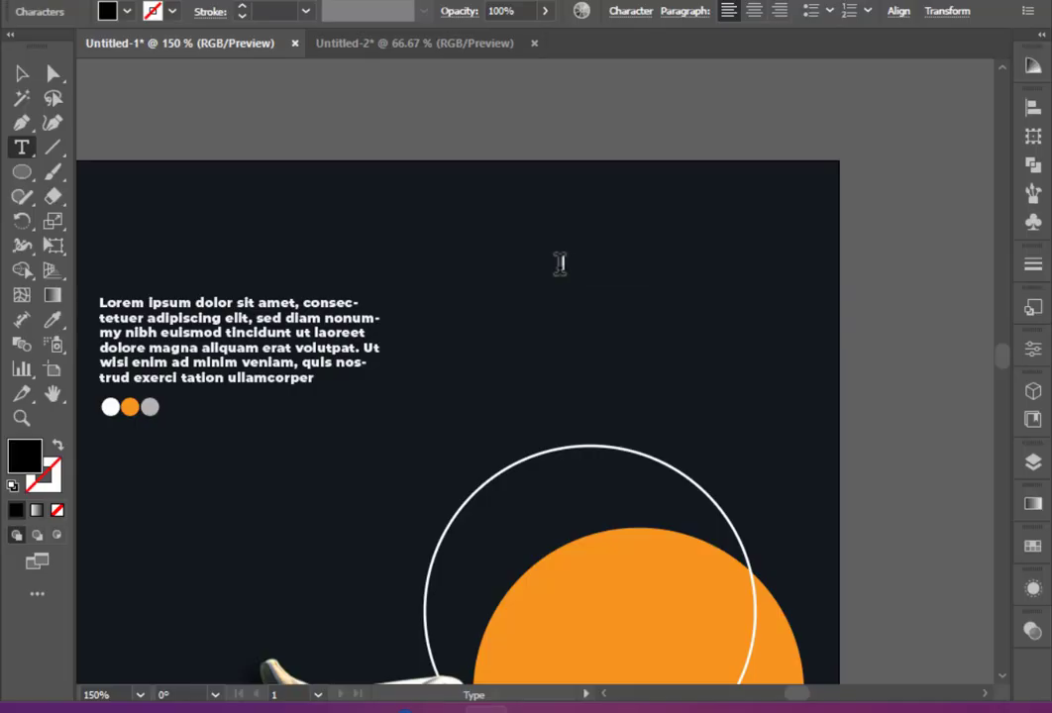
Step: Add vertical JYLU text and a tightly leaded 20/25 year placed beside it
left_click(559, 262)
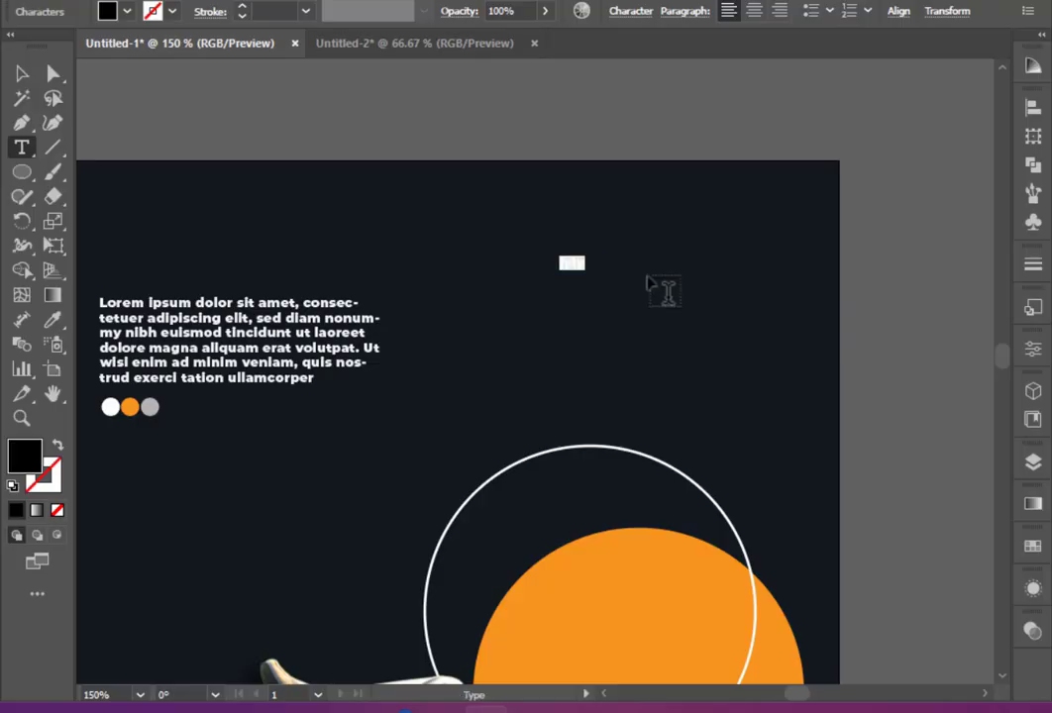
type("JYLU")
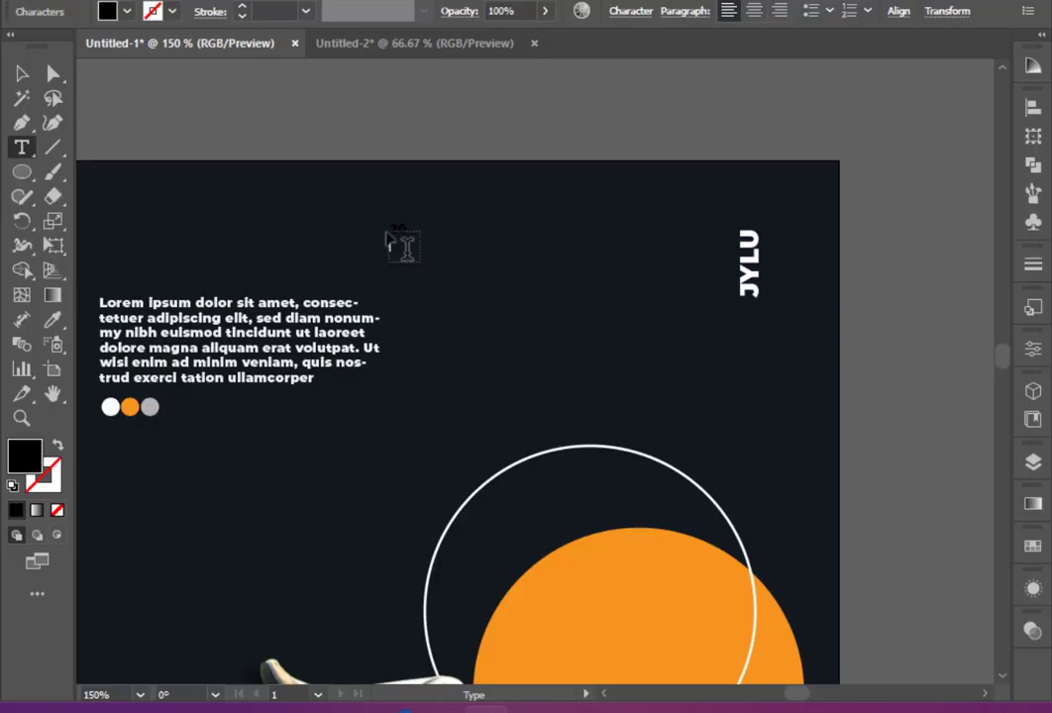
left_click(22, 74)
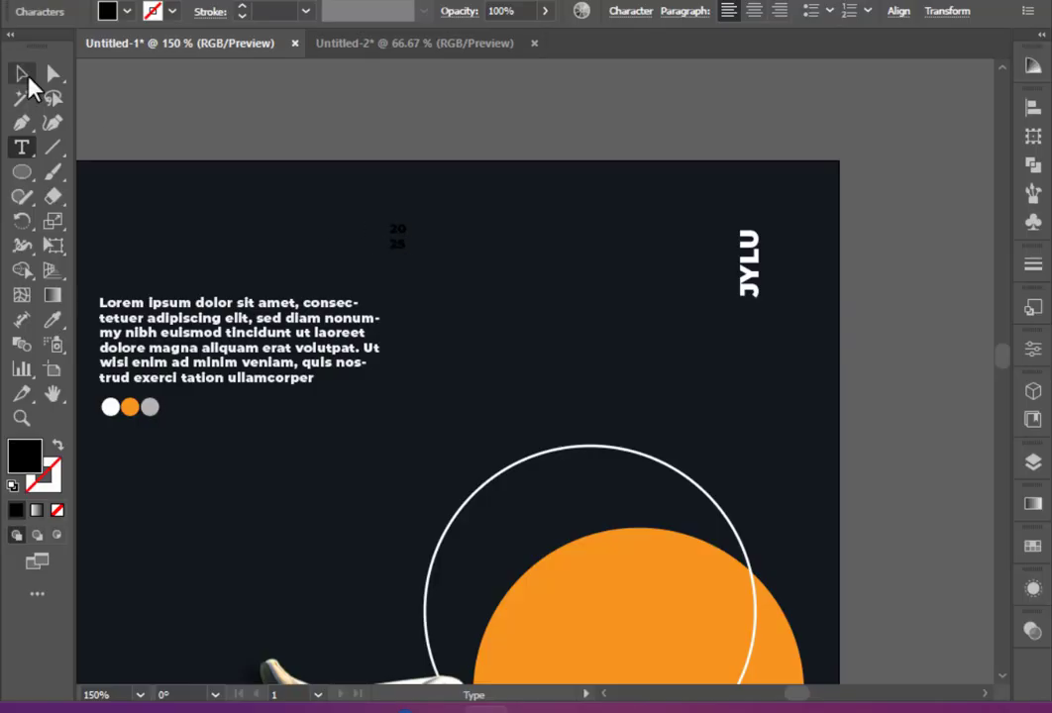
left_click(107, 11)
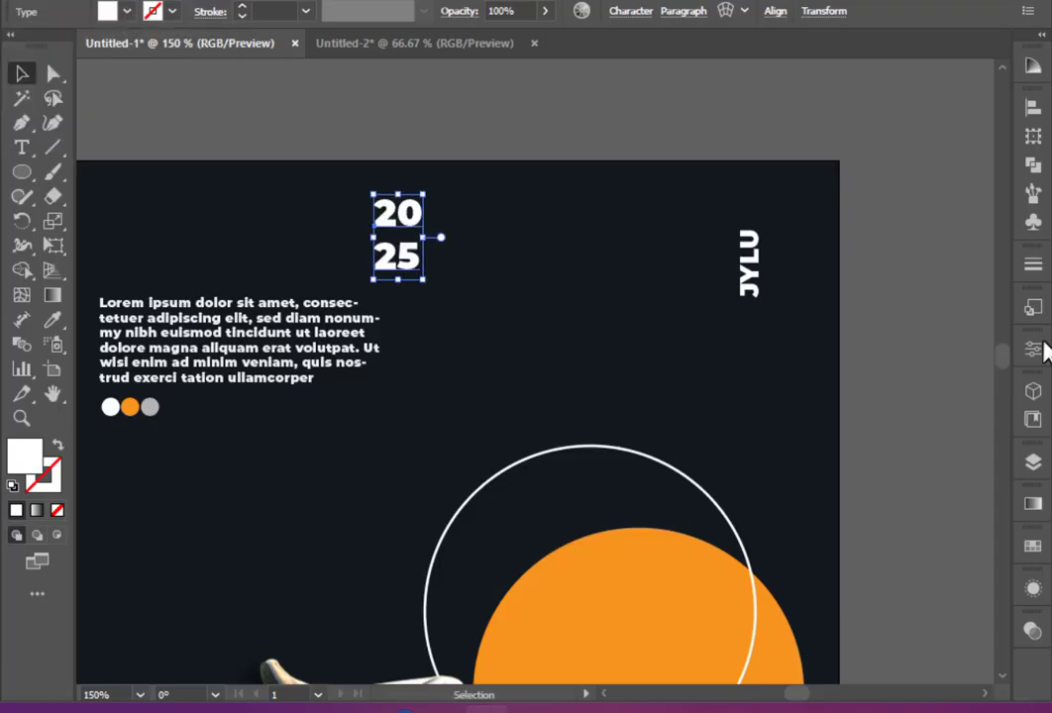
left_click(981, 333)
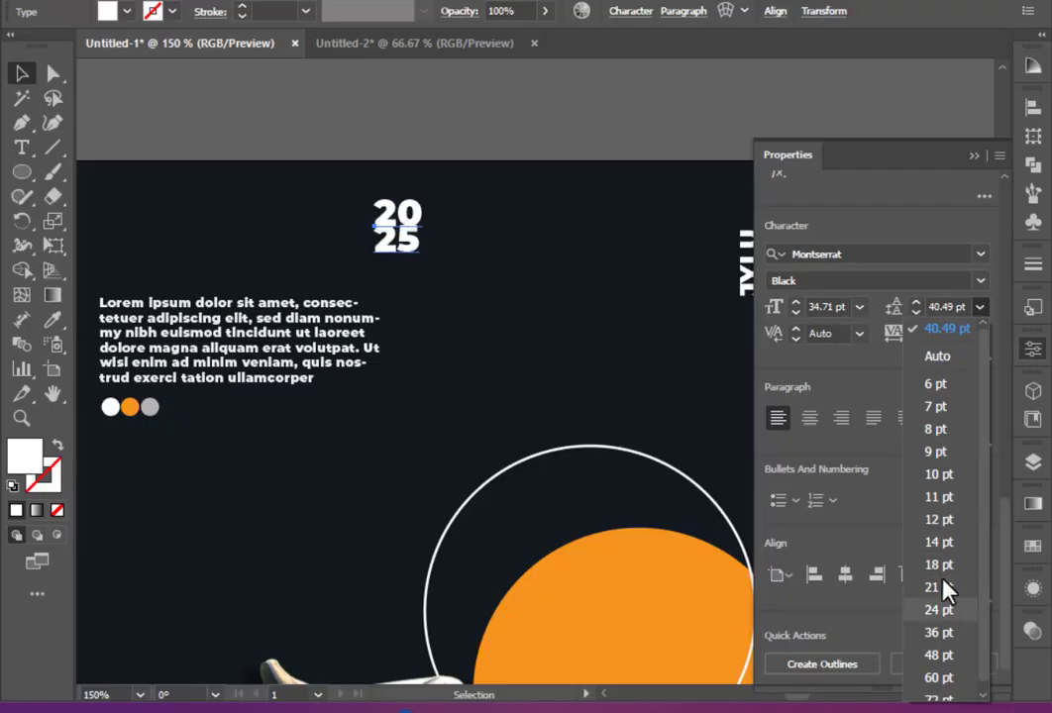
mouse_move(941, 609)
type("27")
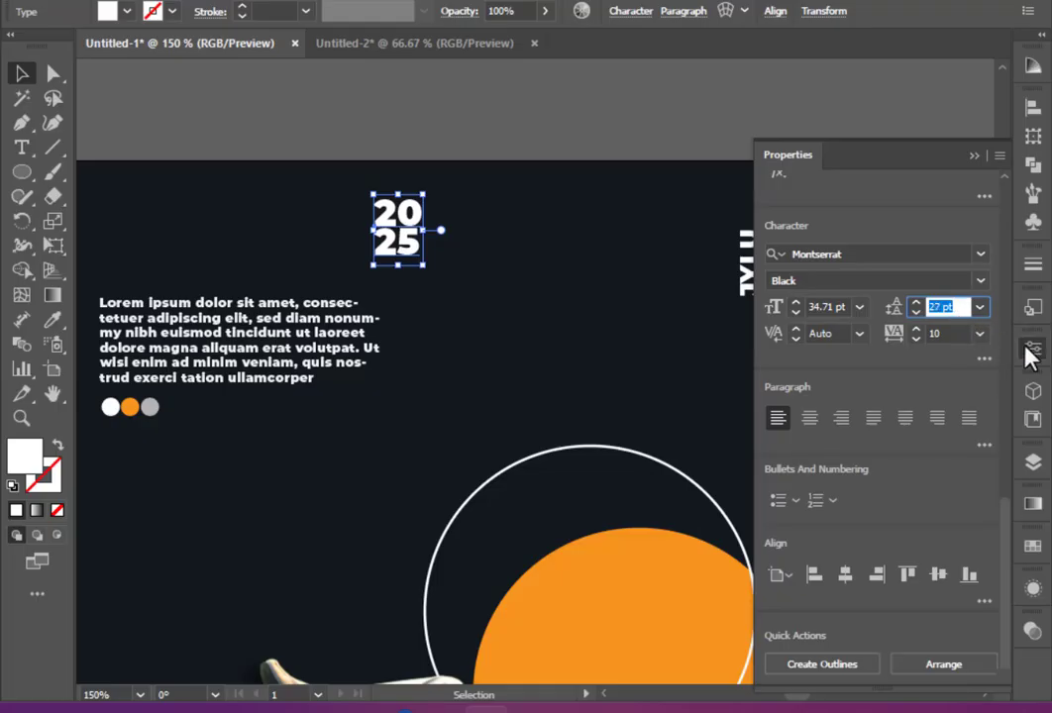
left_click_drag(397, 229, 788, 266)
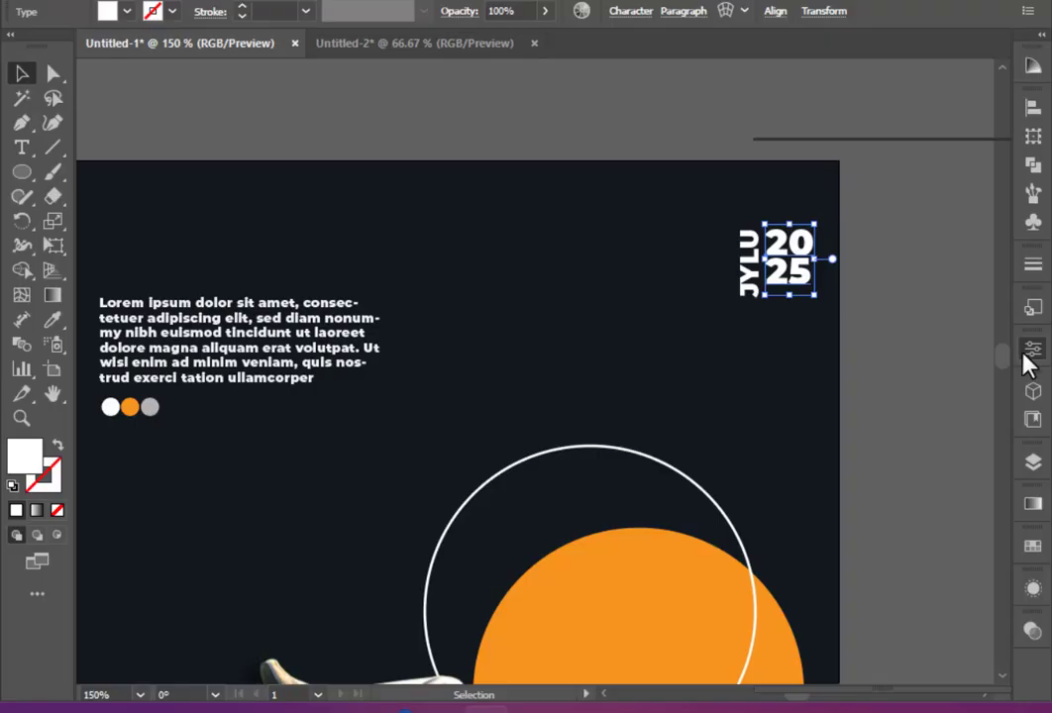
left_click(1032, 347)
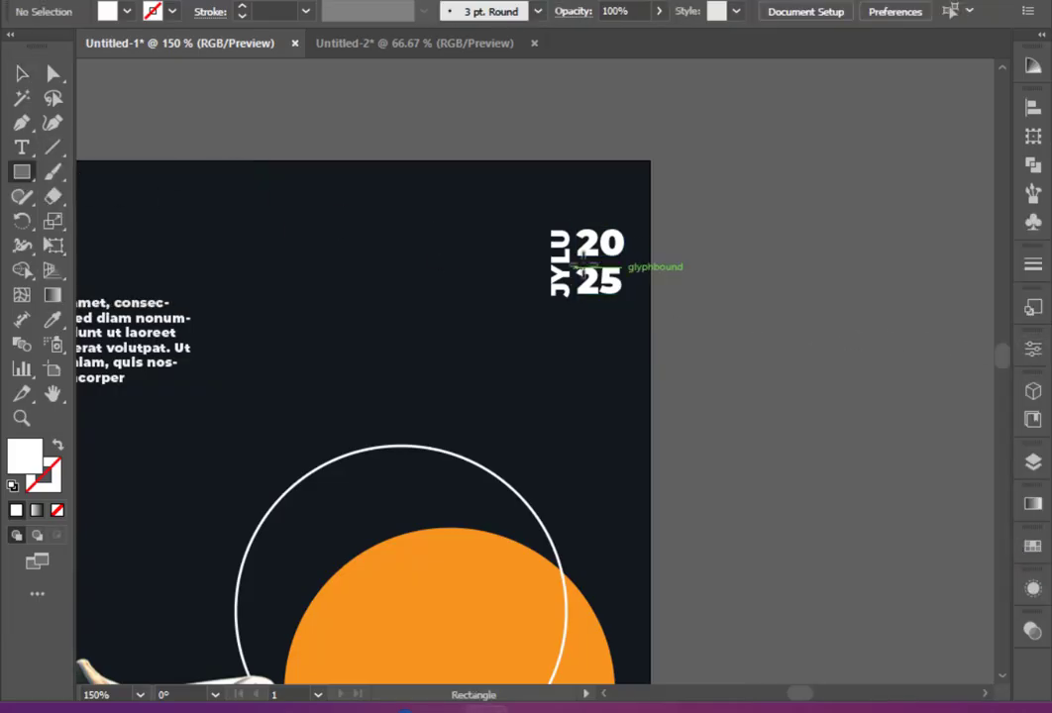
Step: Draw a thin white rectangle frame around the JYLU 2025 label
left_click(584, 266)
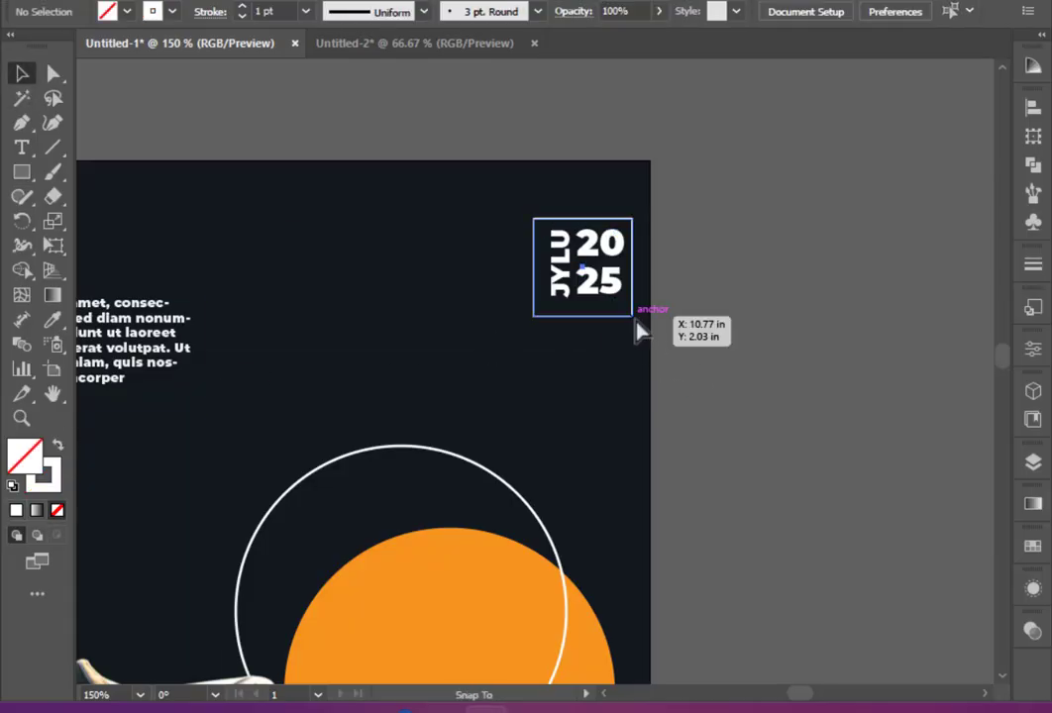
left_click(583, 267)
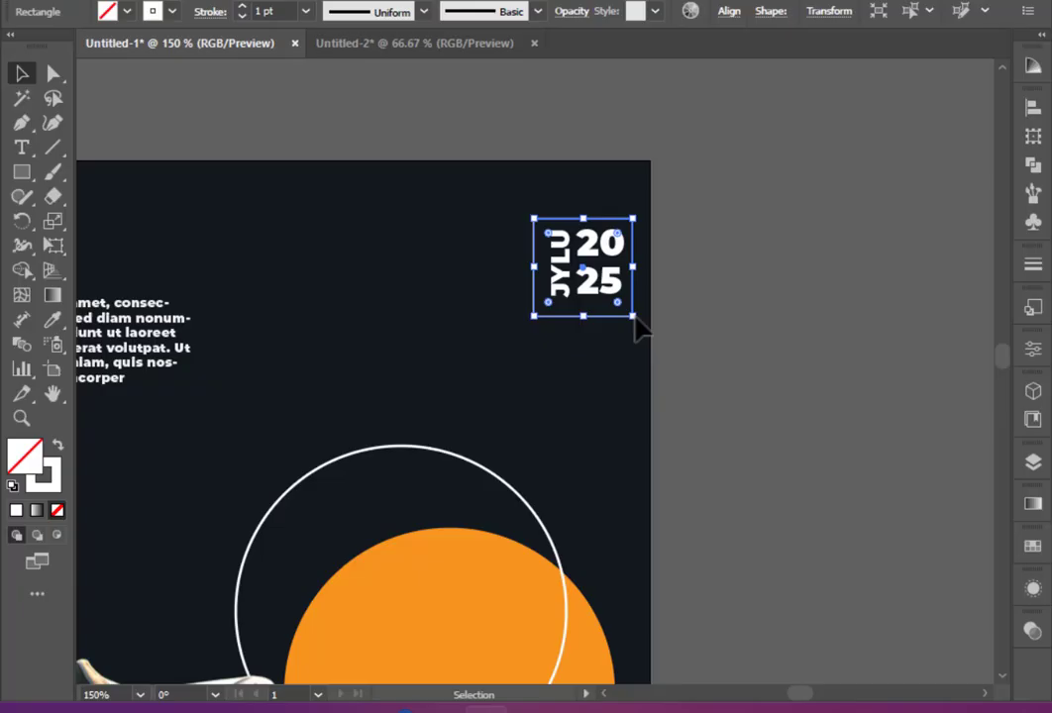
mouse_move(535, 270)
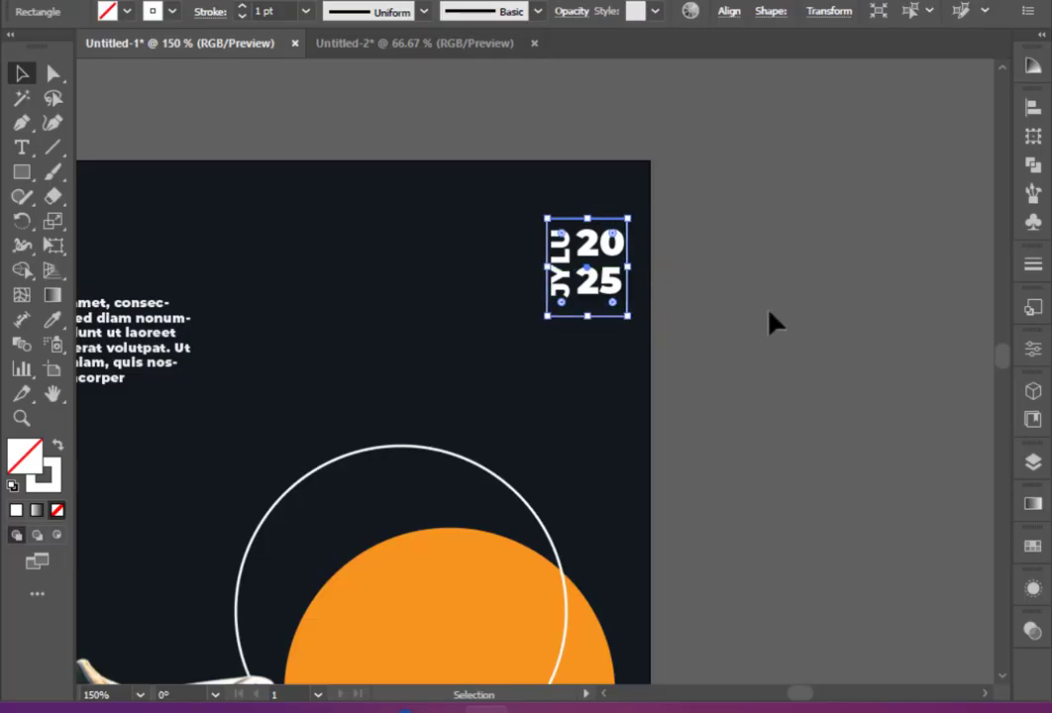
left_click(758, 236)
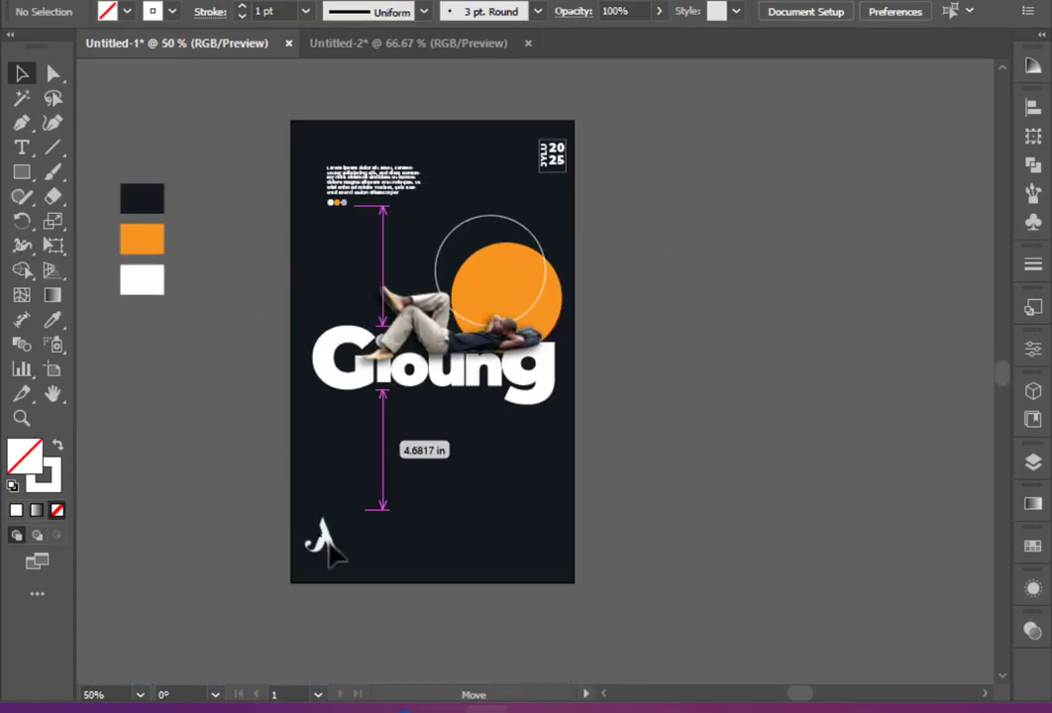
Step: Draw a white circle around the bottom-left logo and start a text area above it
left_click(23, 171)
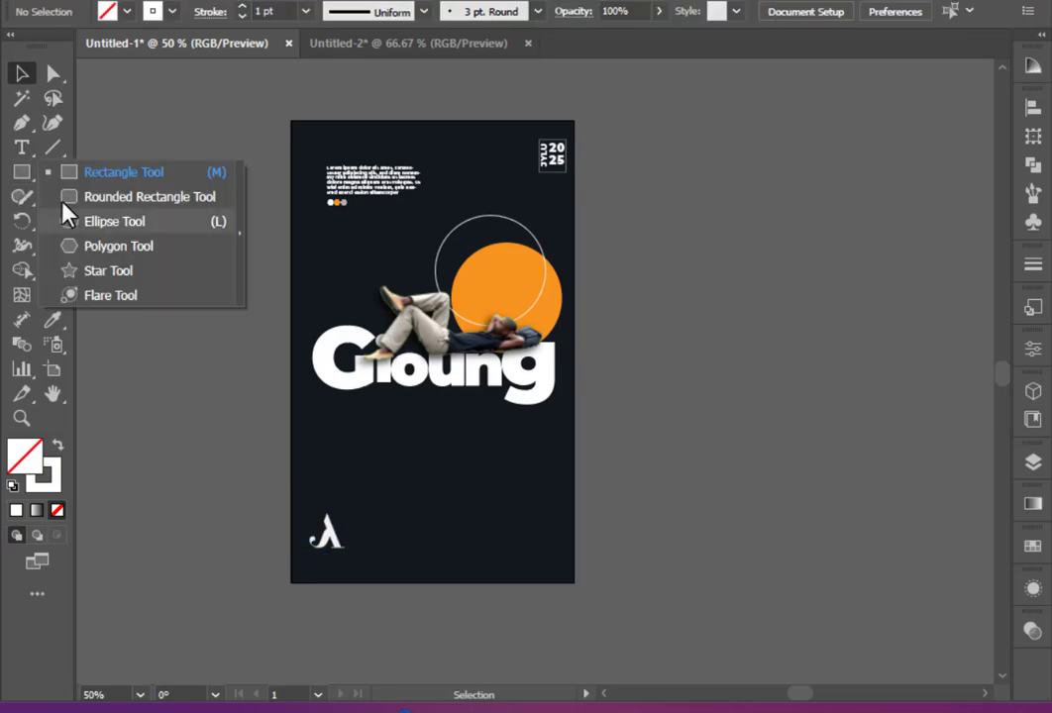
left_click(115, 221)
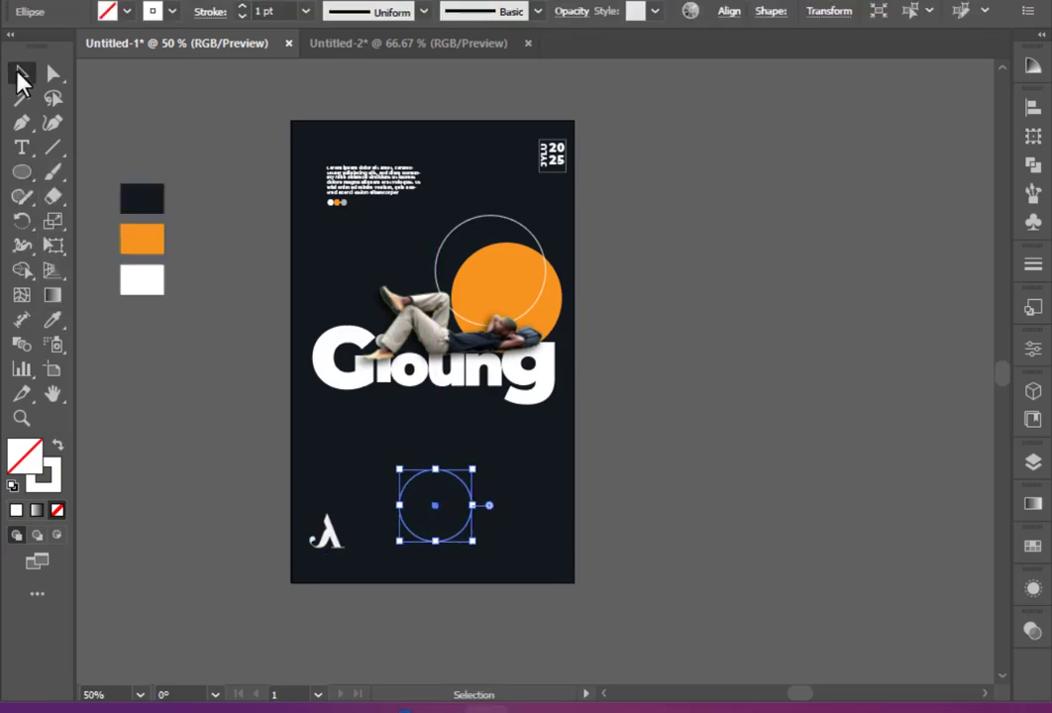
left_click_drag(434, 505, 332, 530)
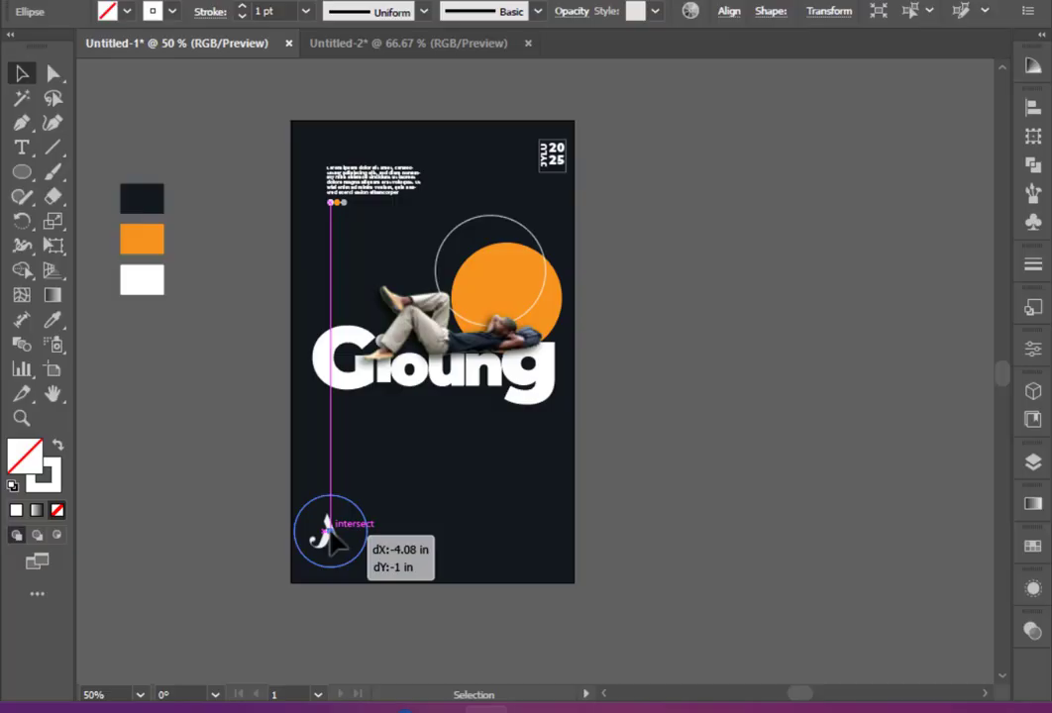
left_click_drag(332, 535, 357, 559)
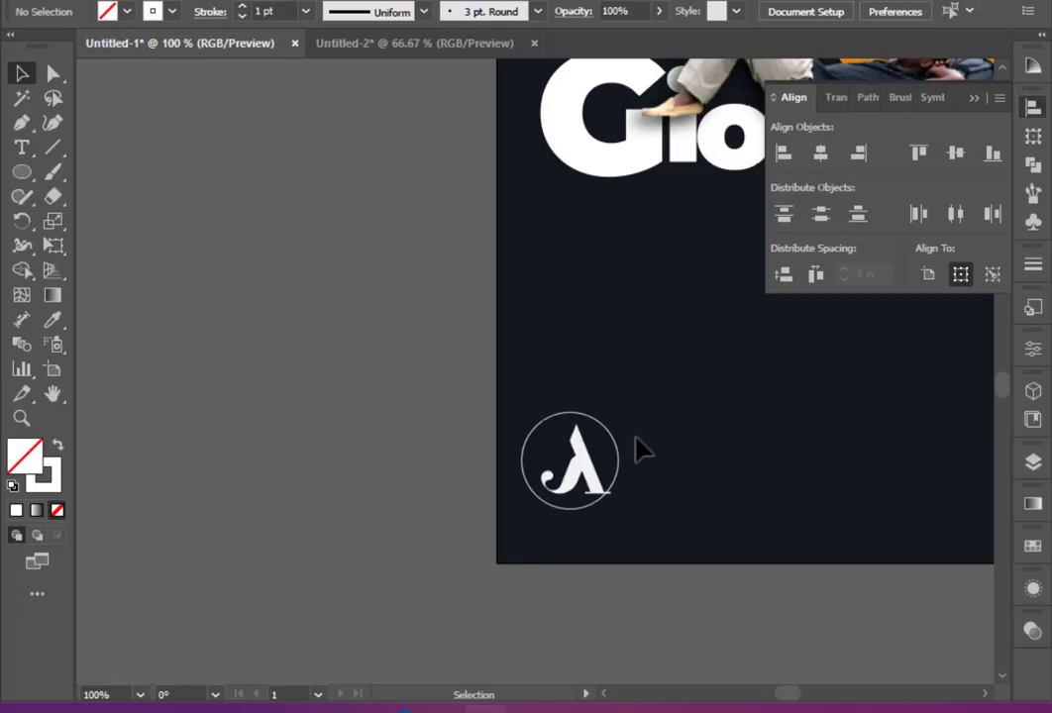
mouse_move(648, 579)
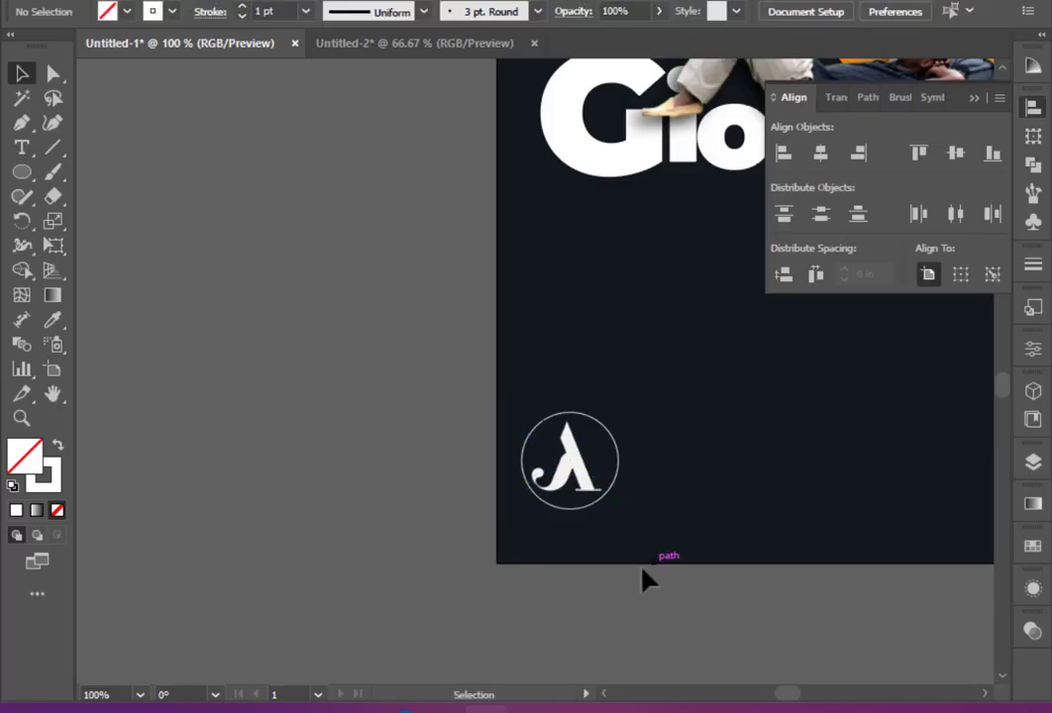
left_click_drag(591, 285, 862, 286)
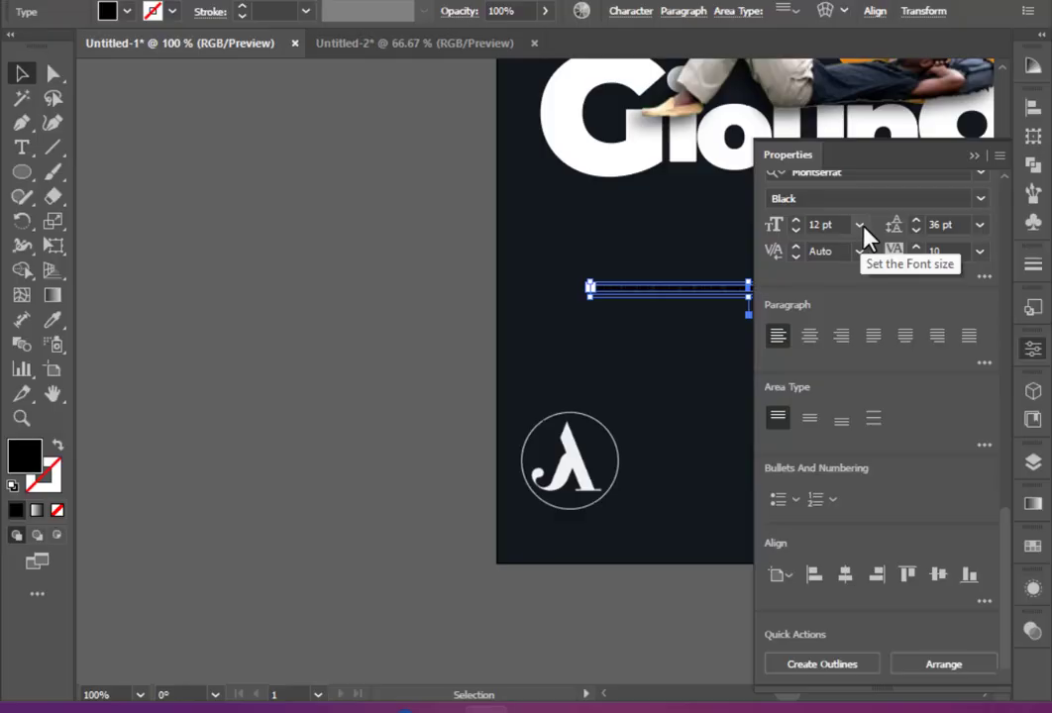
Step: Set the lorem text to 18 pt, move it under Gioung, then enlarge it to 21 pt
left_click(859, 224)
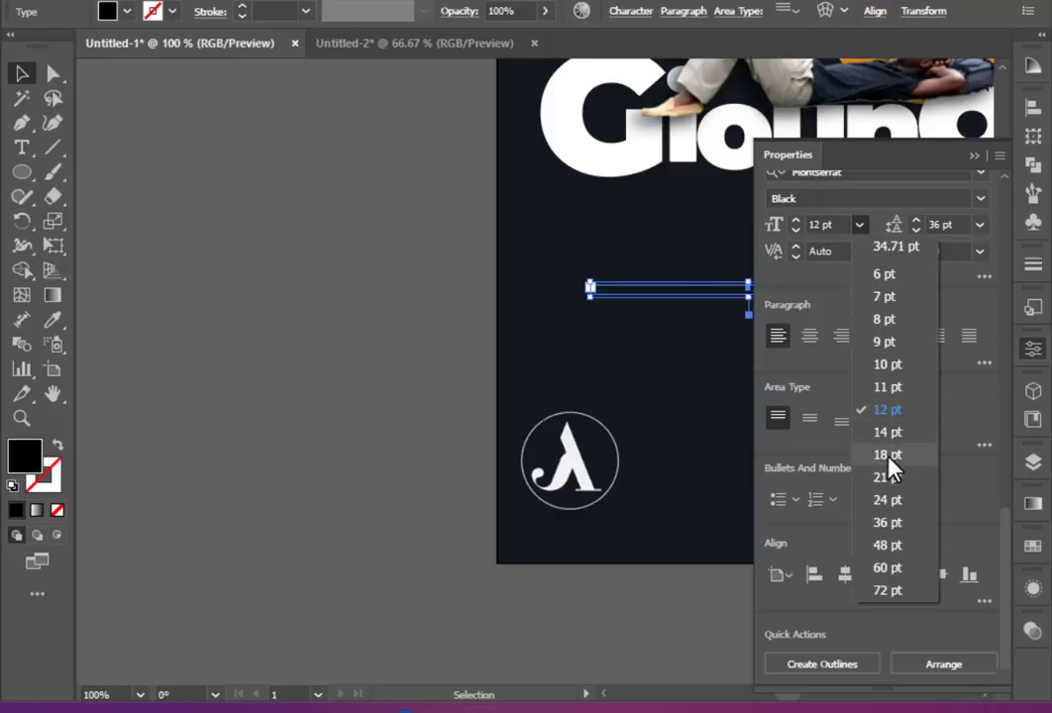
left_click(127, 11)
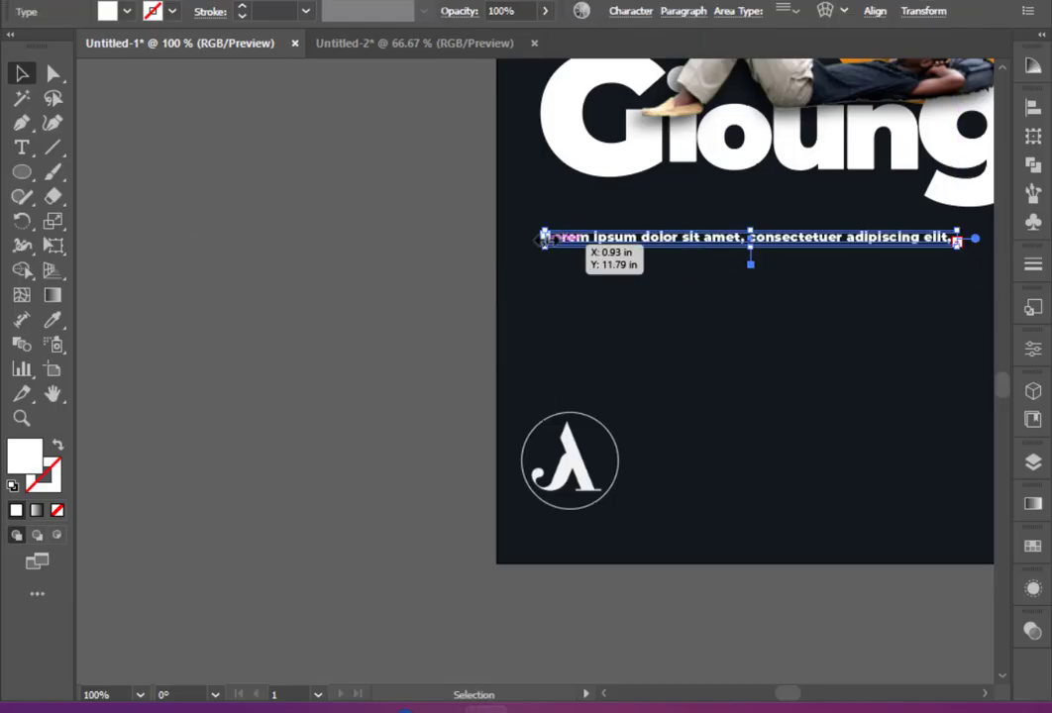
left_click_drag(748, 237, 747, 195)
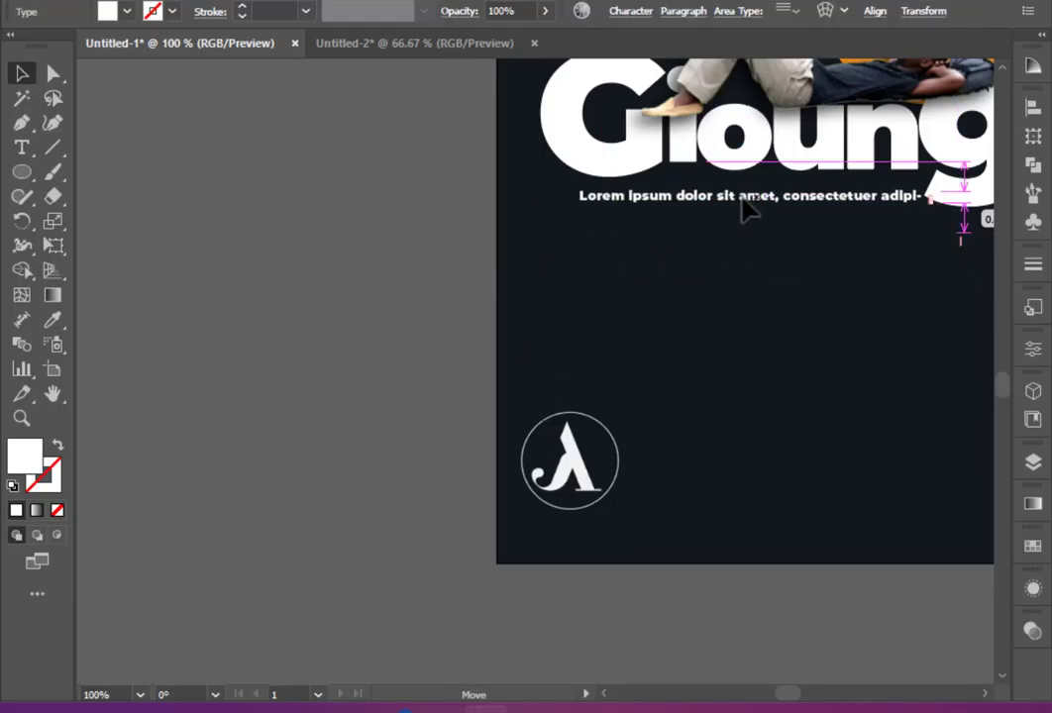
left_click(748, 195)
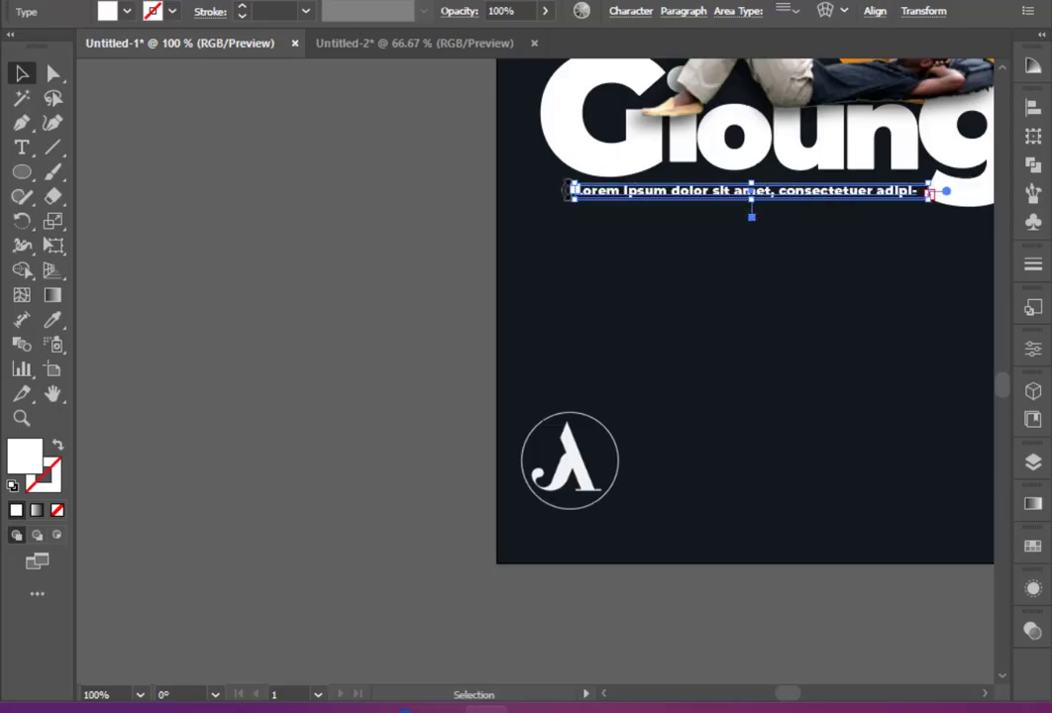
left_click(860, 621)
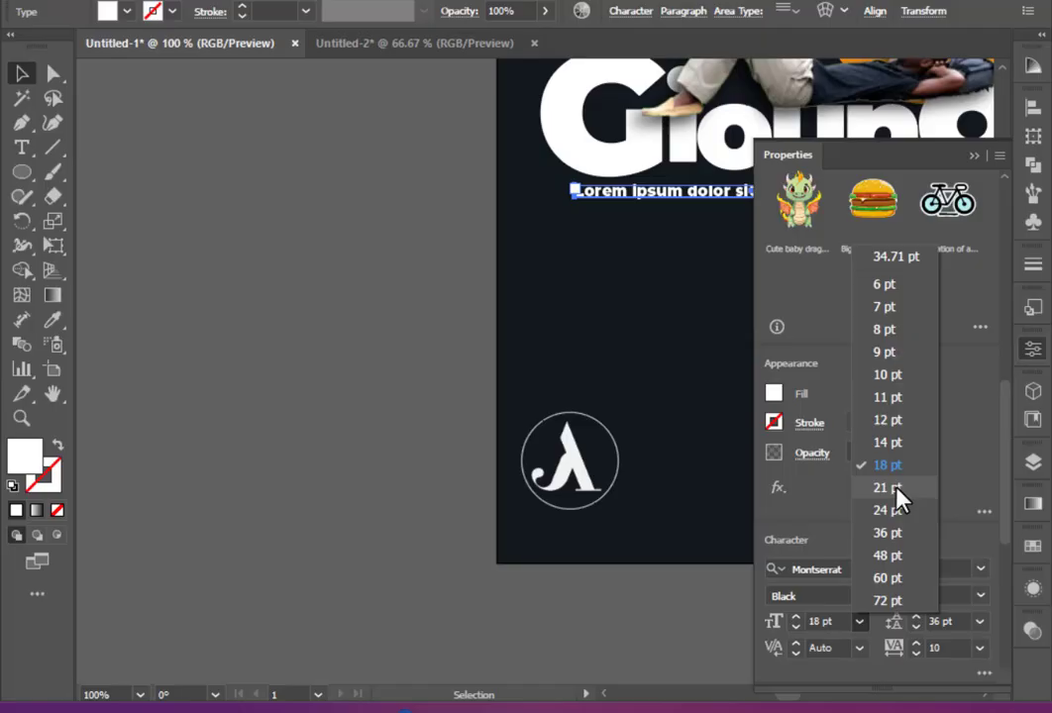
left_click(882, 486)
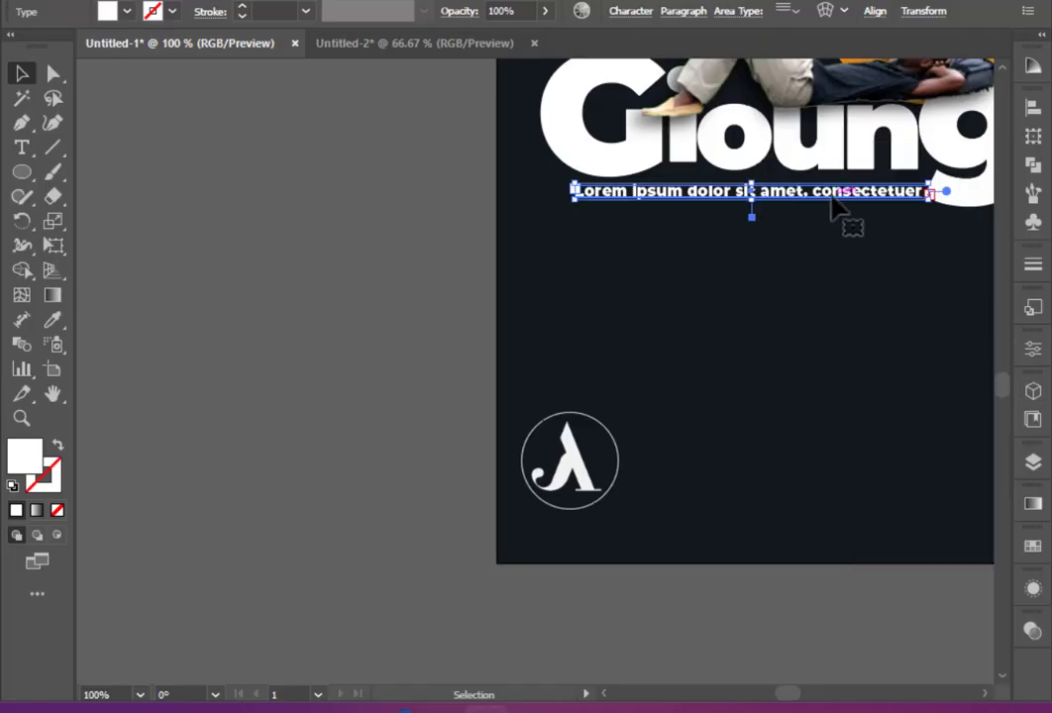
mouse_move(827, 362)
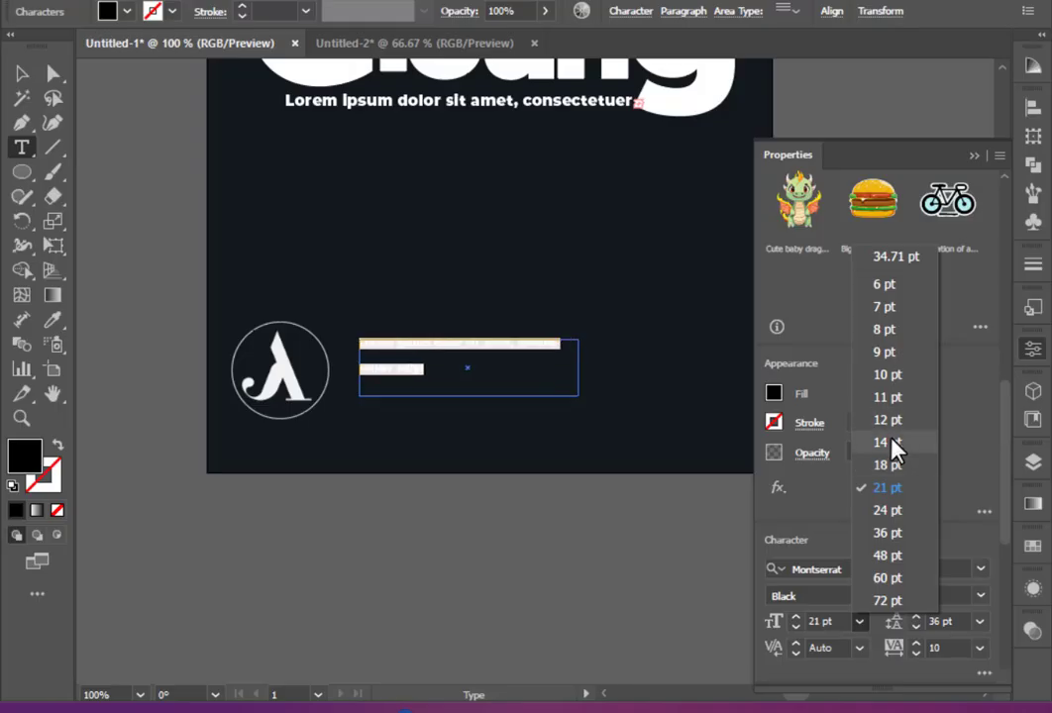
Step: Add a lorem ipsum text frame beside the logo at 14 pt, tracking 75, leading 14 pt
left_click(881, 441)
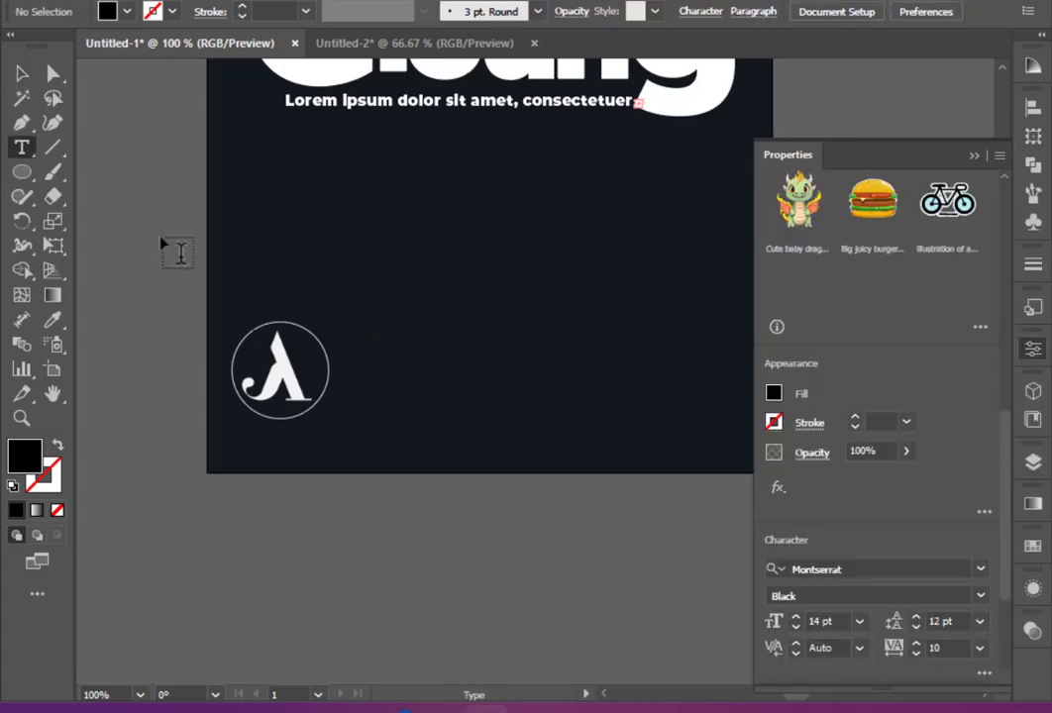
left_click_drag(341, 342, 517, 394)
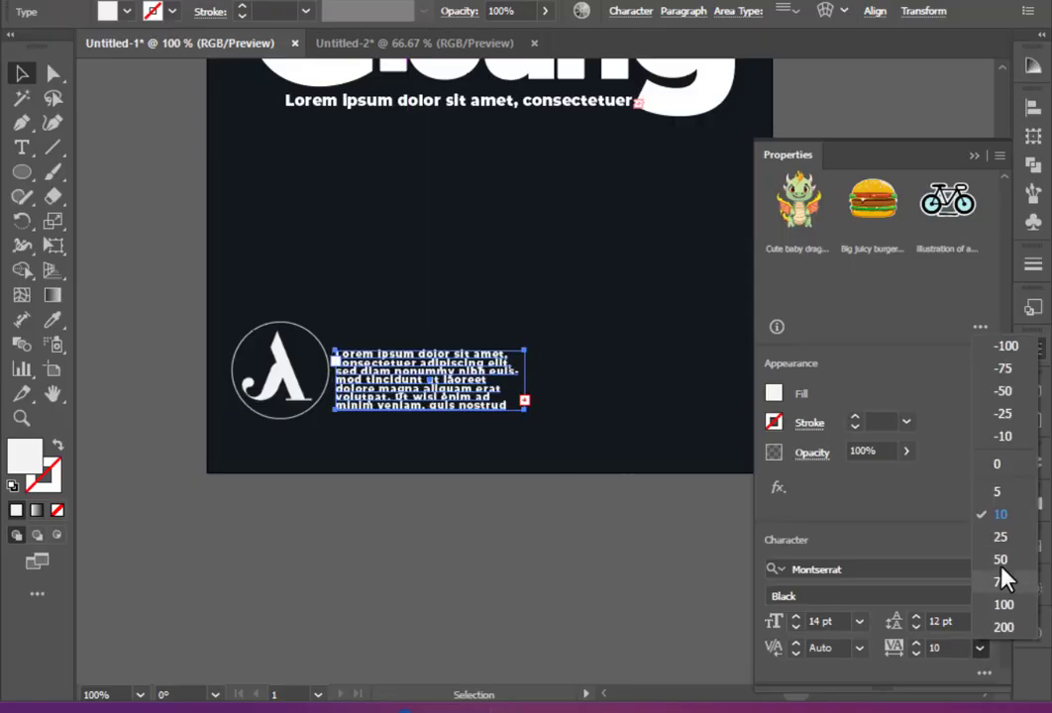
left_click(1004, 582)
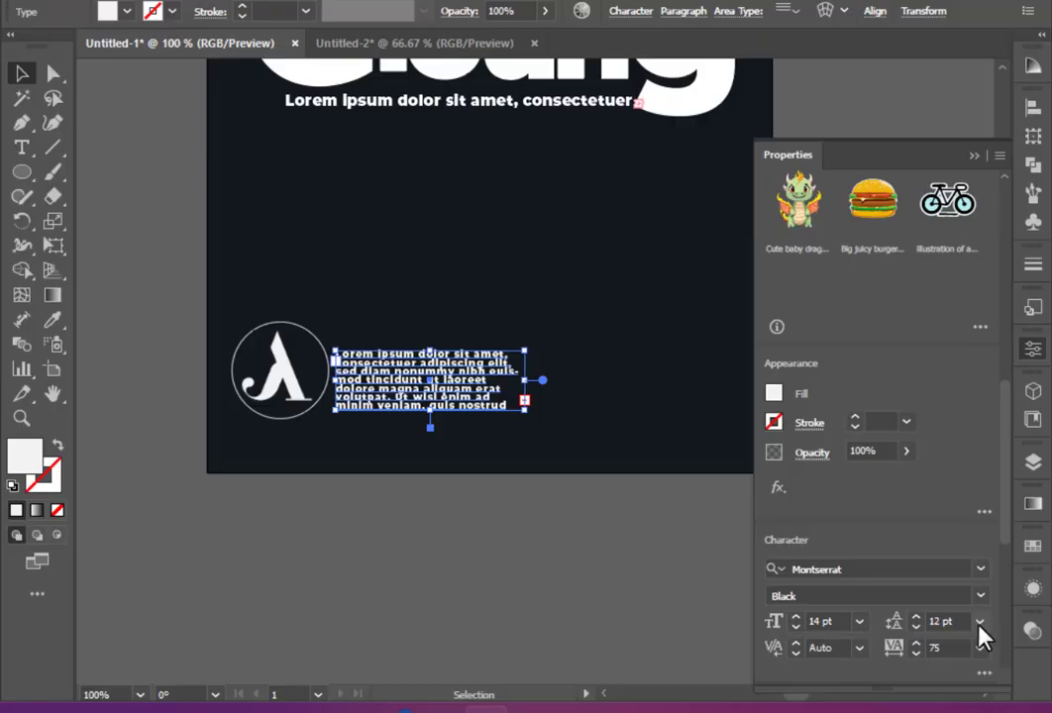
left_click(980, 621)
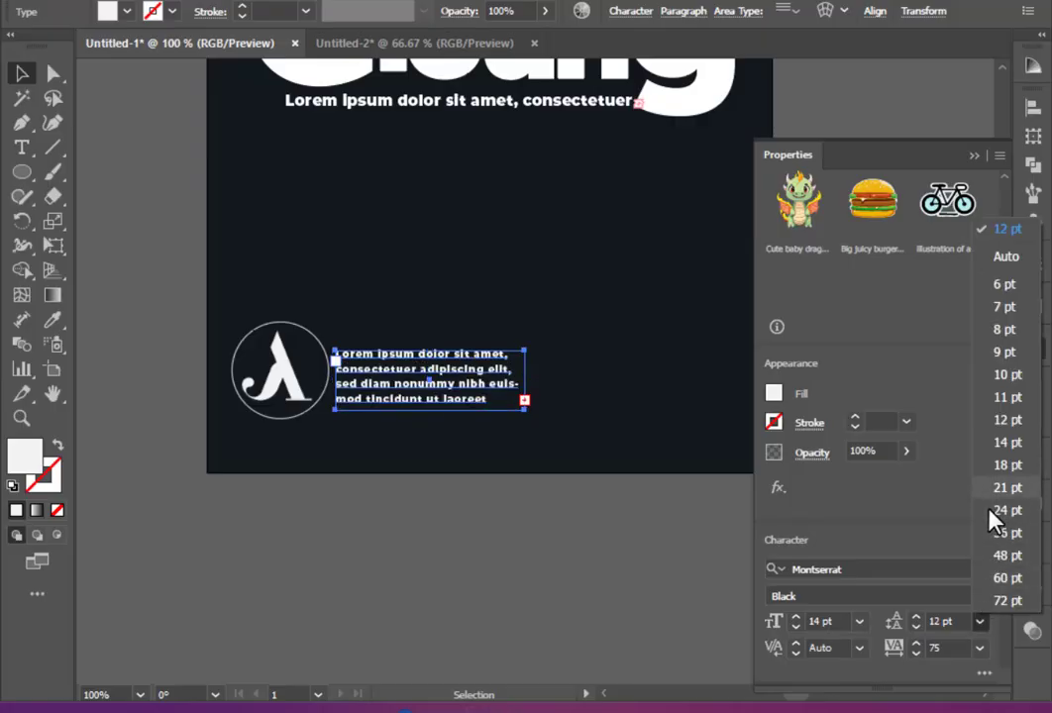
left_click(1001, 442)
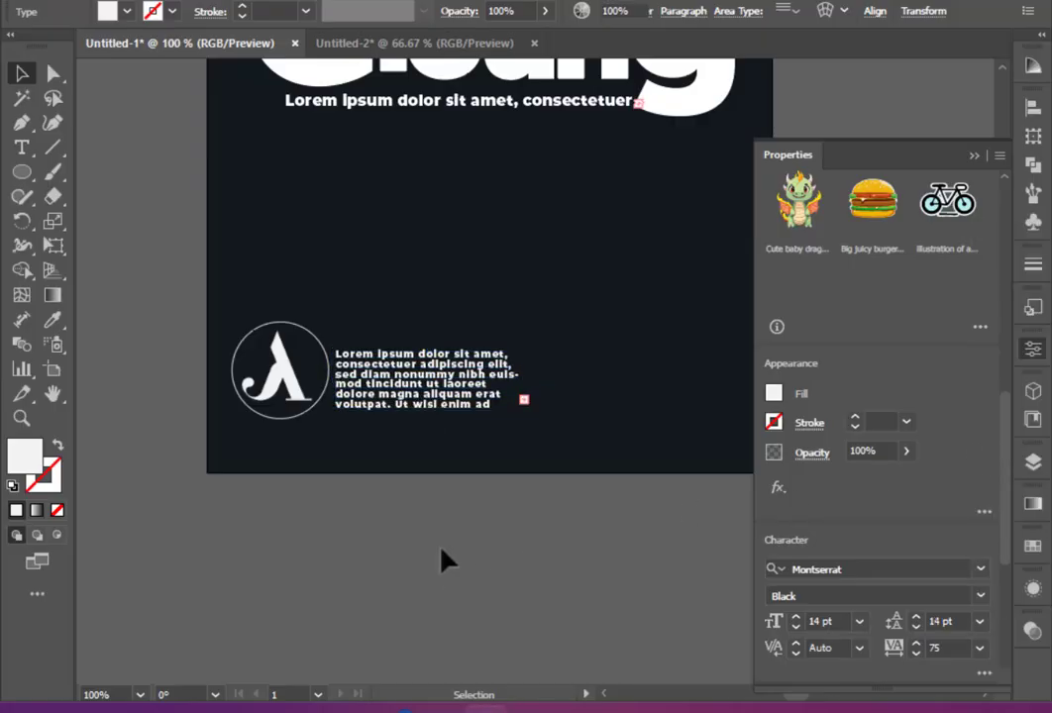
left_click(441, 560)
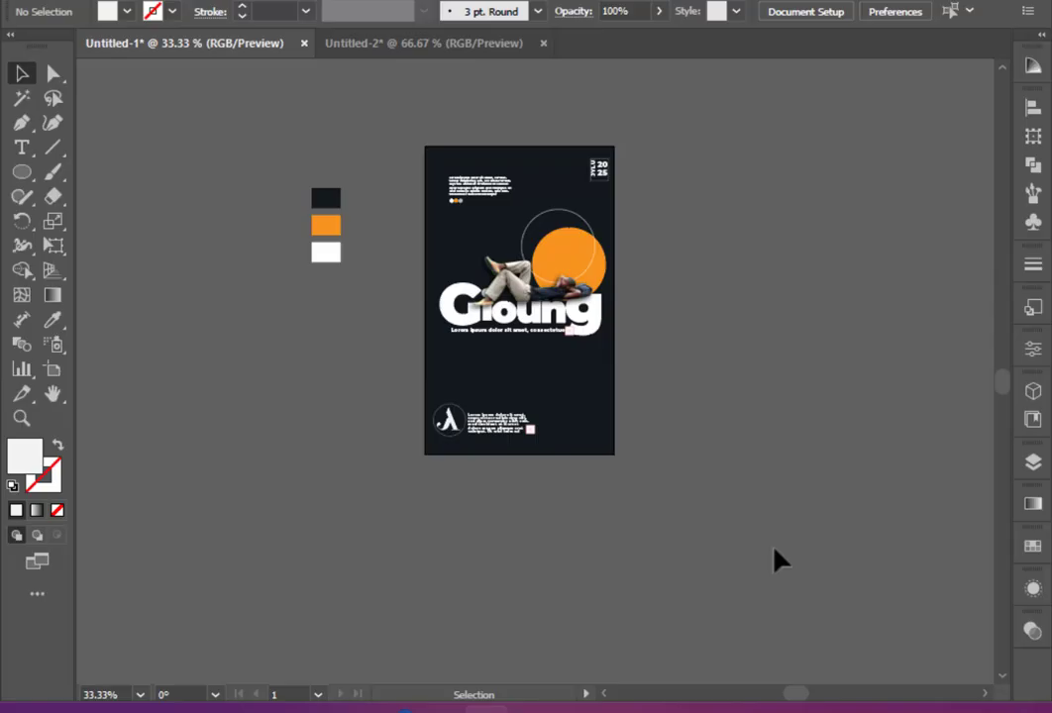
mouse_move(845, 460)
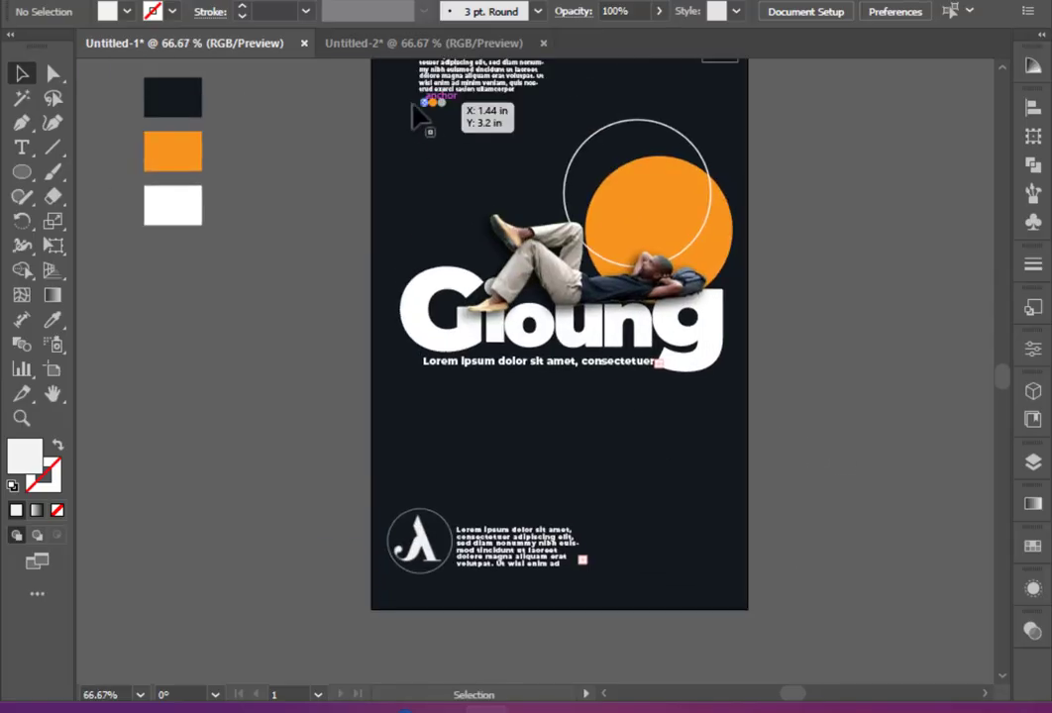
left_click(466, 89)
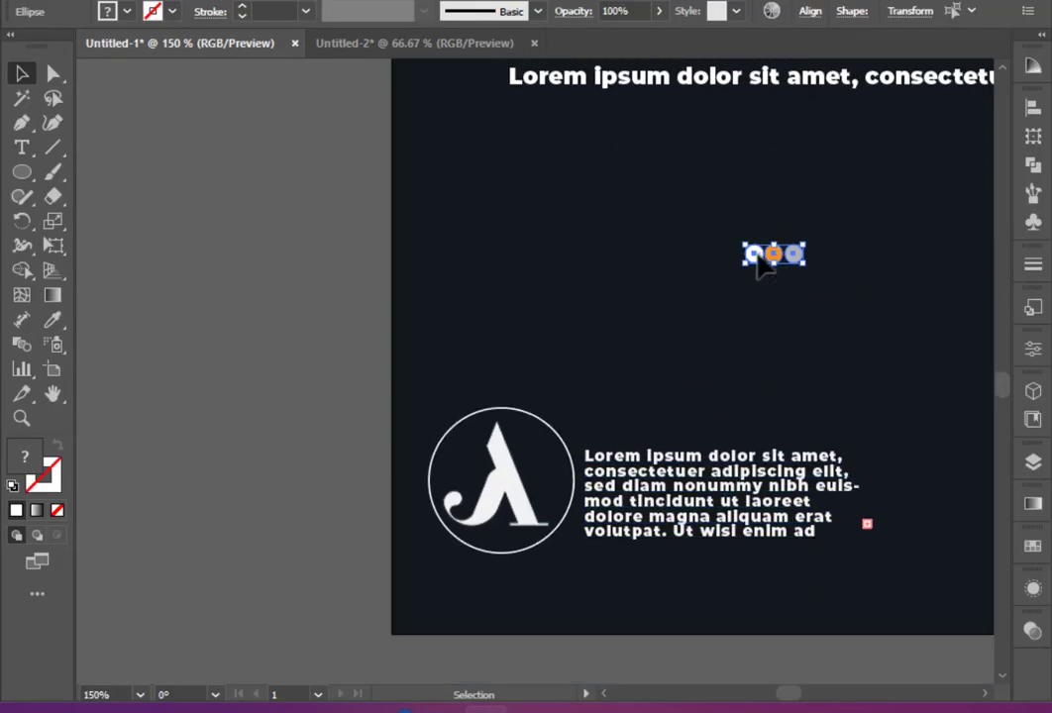
left_click_drag(775, 255, 604, 562)
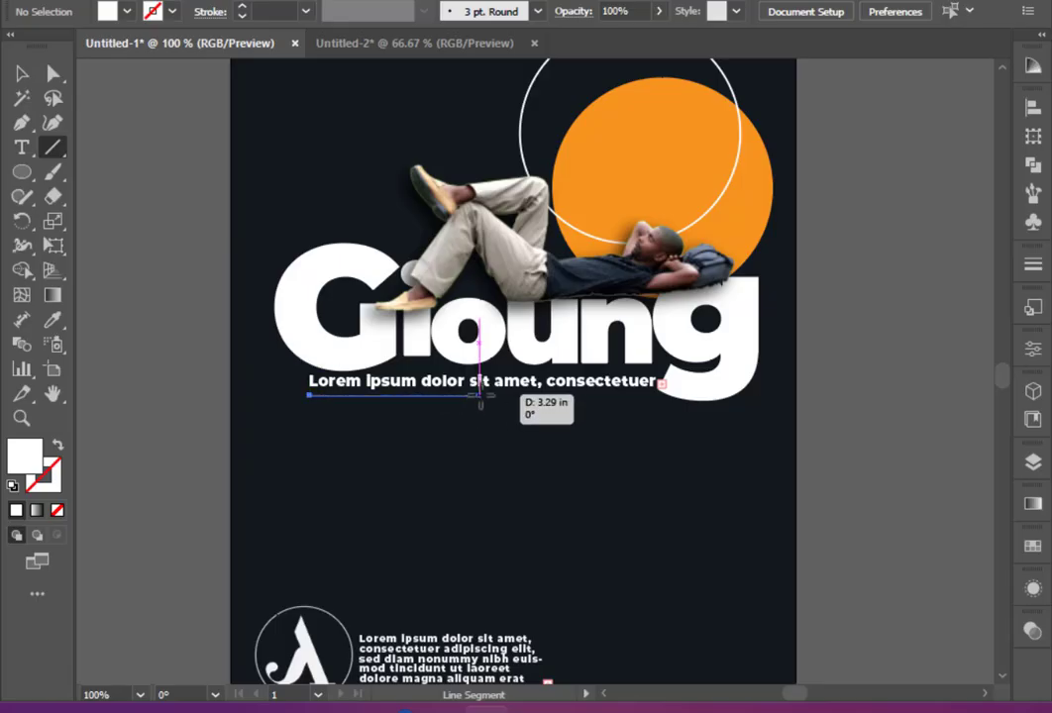
Step: Finish the subtitle underline and Alt-drag a copy to its right, leaving a gap
left_click(125, 11)
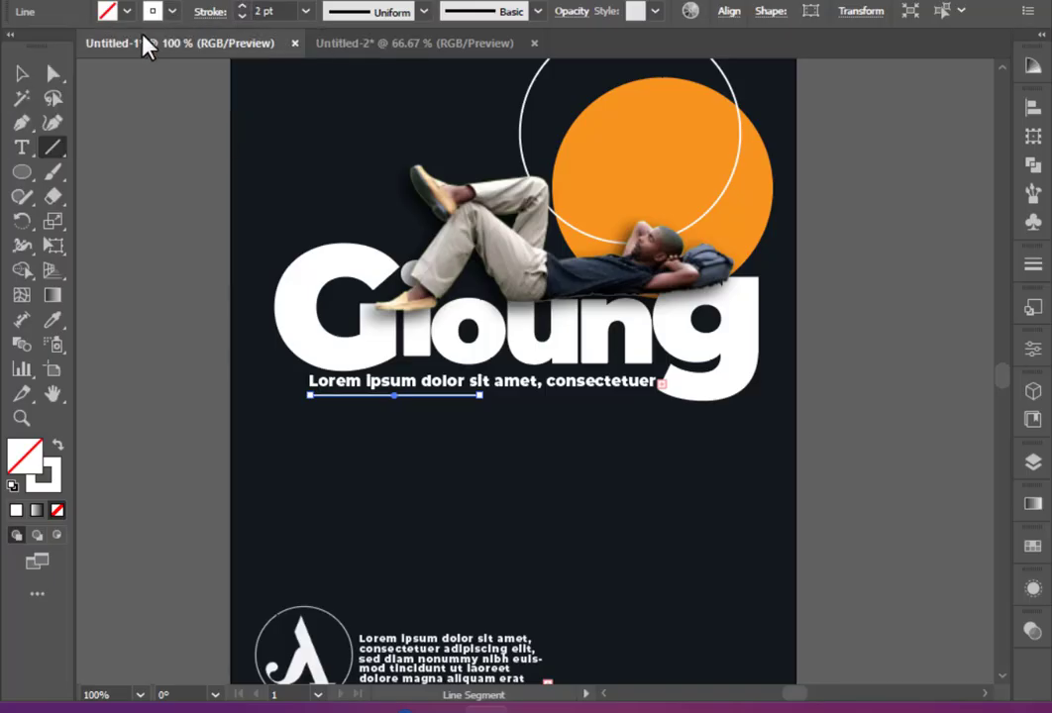
left_click(21, 73)
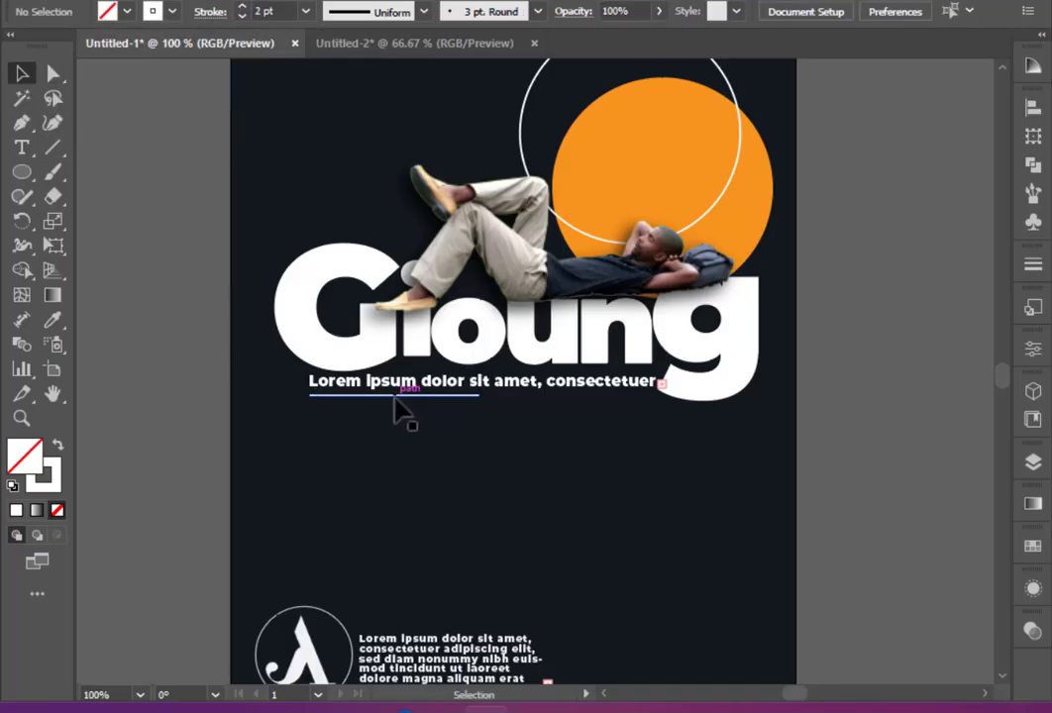
left_click_drag(402, 396, 579, 397)
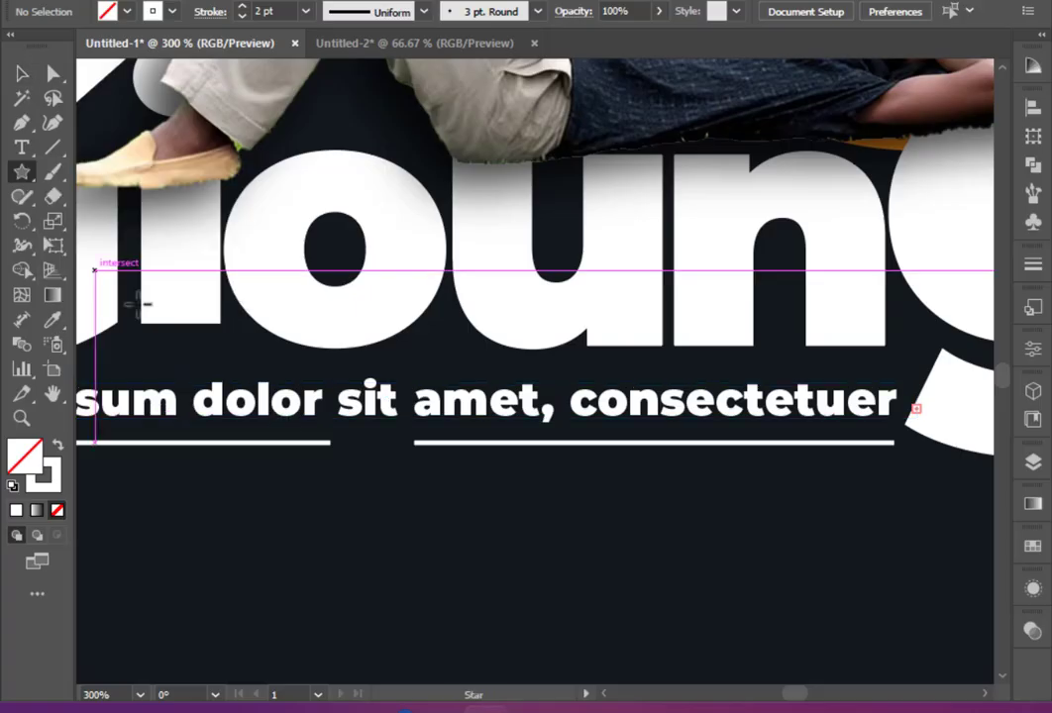
Step: Draw a small star and move it into the gap between the two underlines
left_click_drag(396, 520, 416, 540)
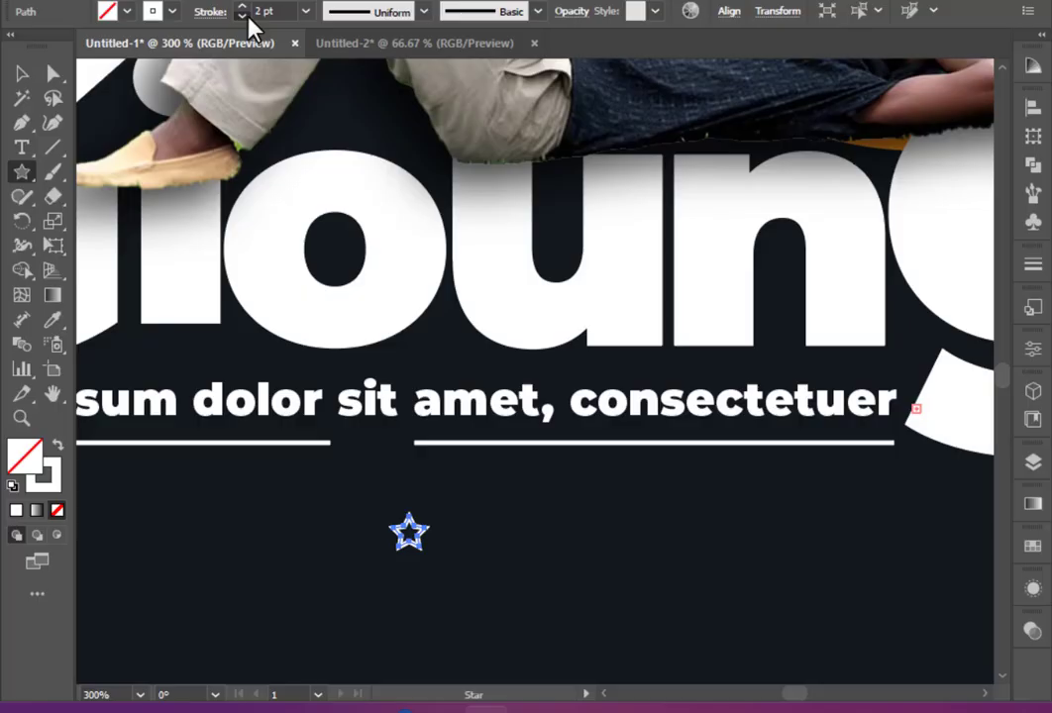
left_click_drag(409, 531, 387, 480)
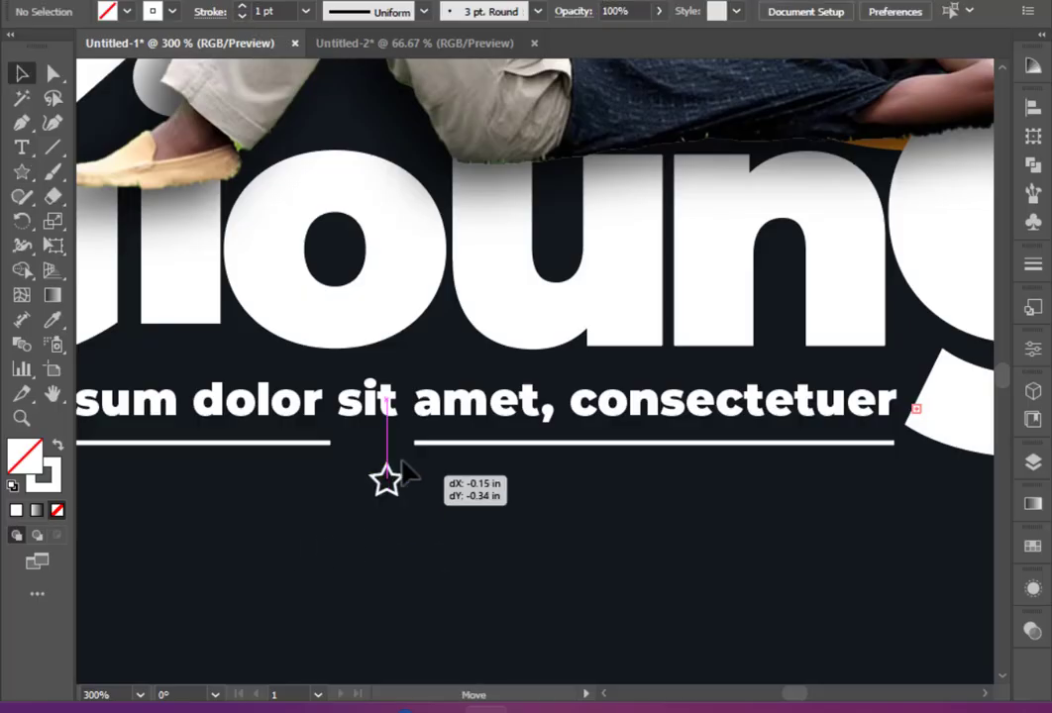
left_click_drag(386, 480, 377, 444)
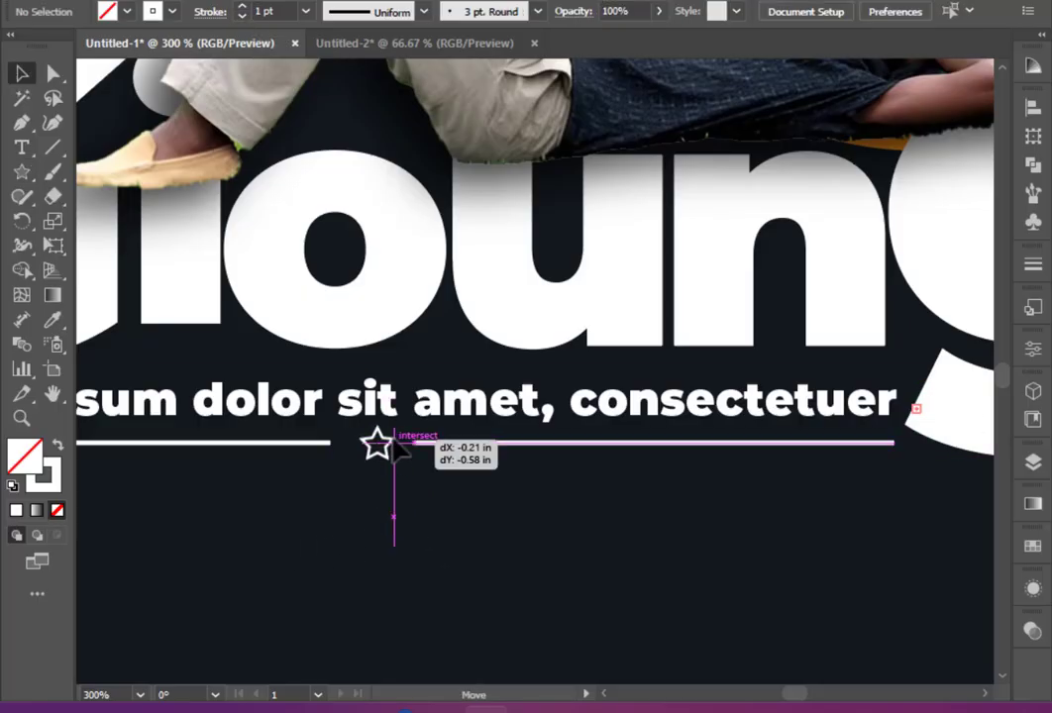